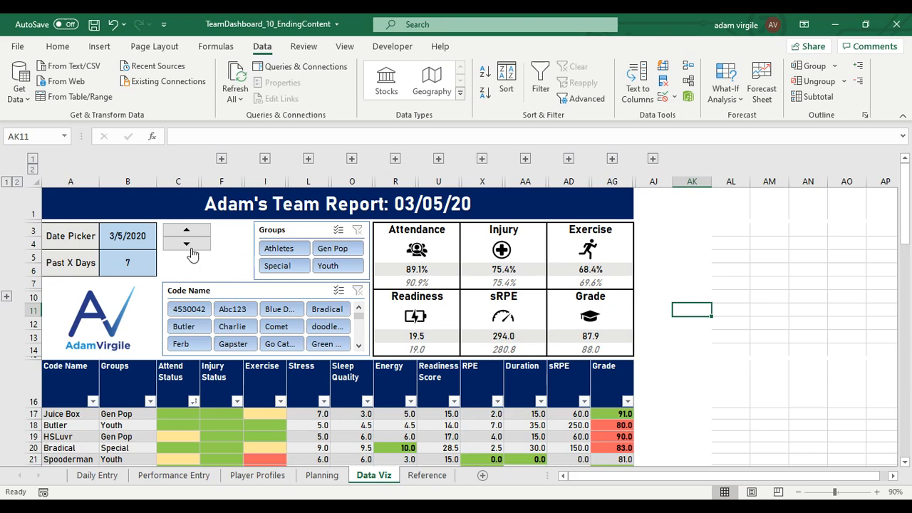
Step: Step the report date back two weeks, then forward one to 2/27/2020
left_click(186, 243)
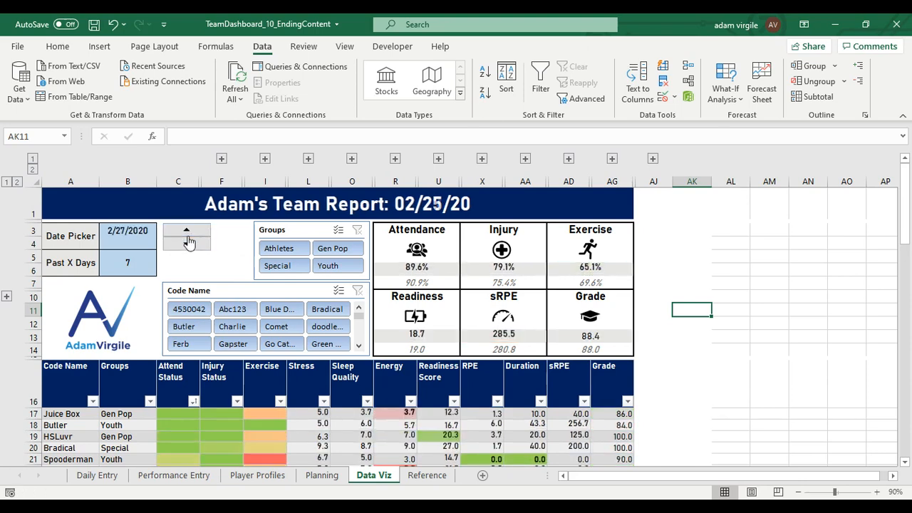
left_click(186, 246)
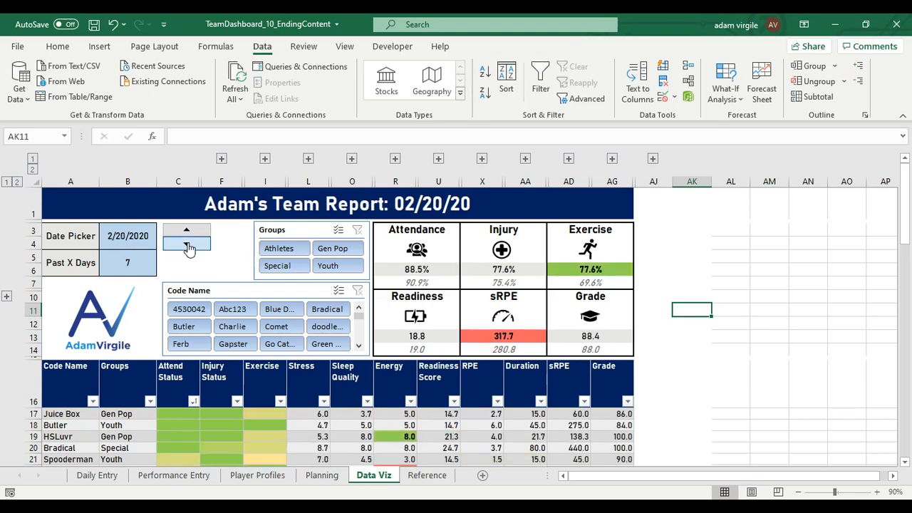
left_click(186, 244)
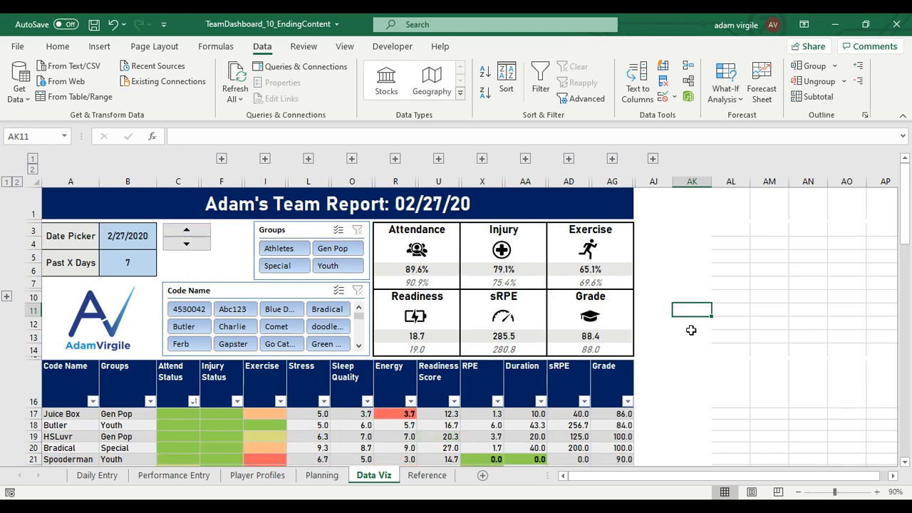
Step: Switch the Gen Pop chart's load metric in A65 from RPE to sRPE
scroll("down", 3)
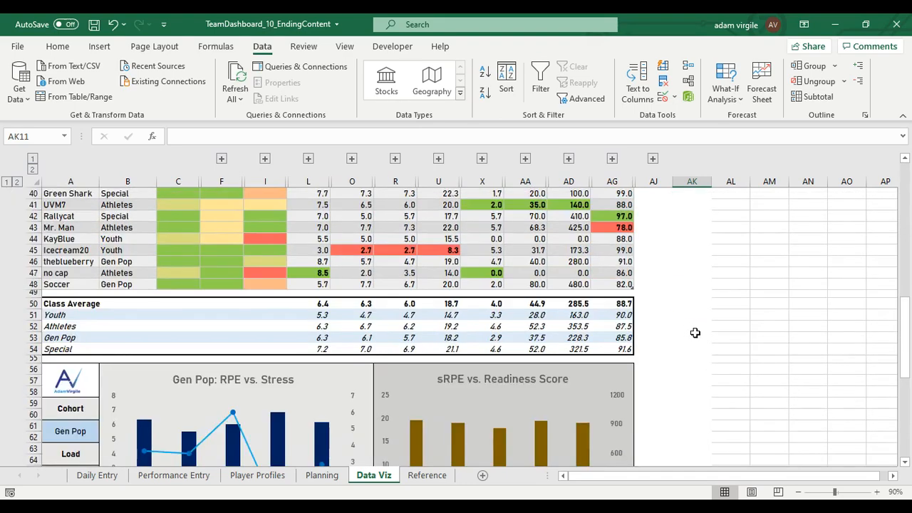
scroll("down", 3)
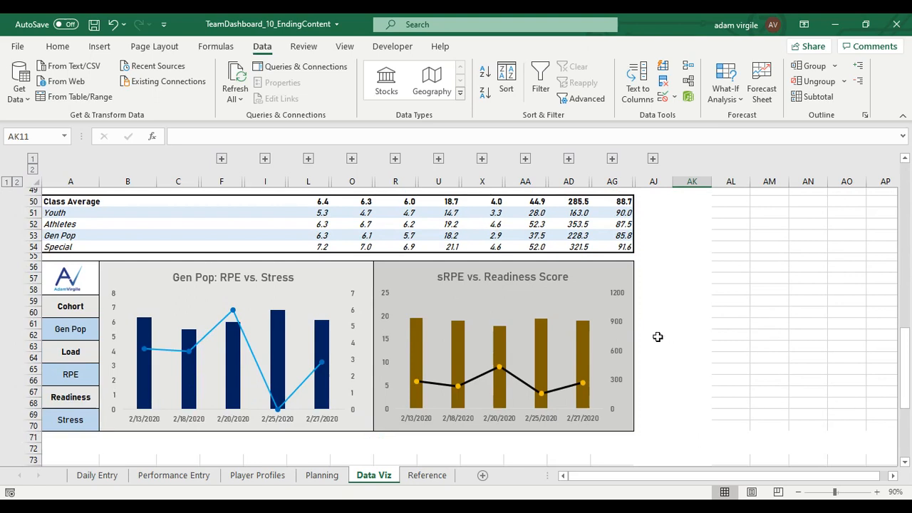
mouse_move(131, 431)
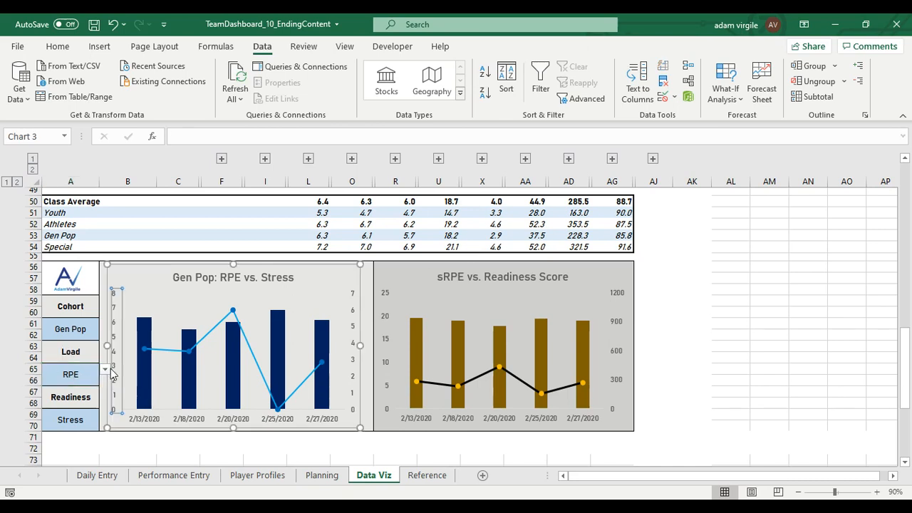
left_click(105, 374)
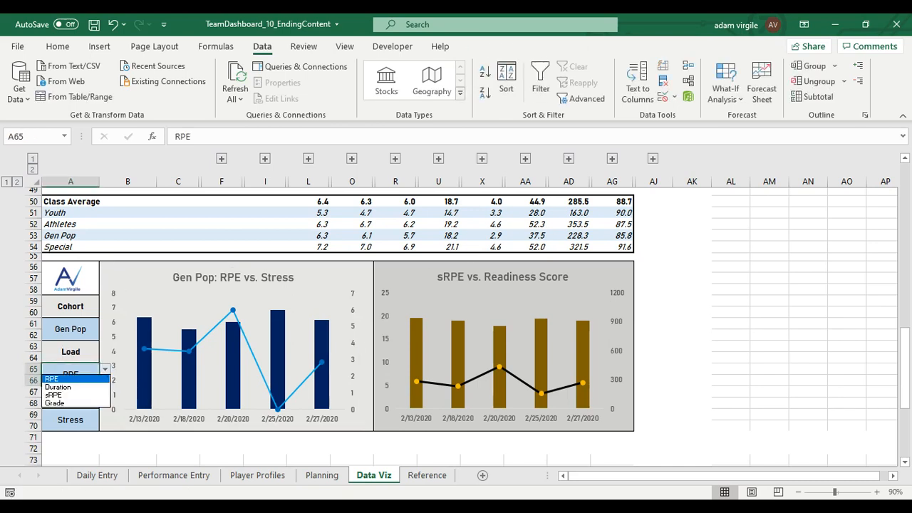
left_click(55, 394)
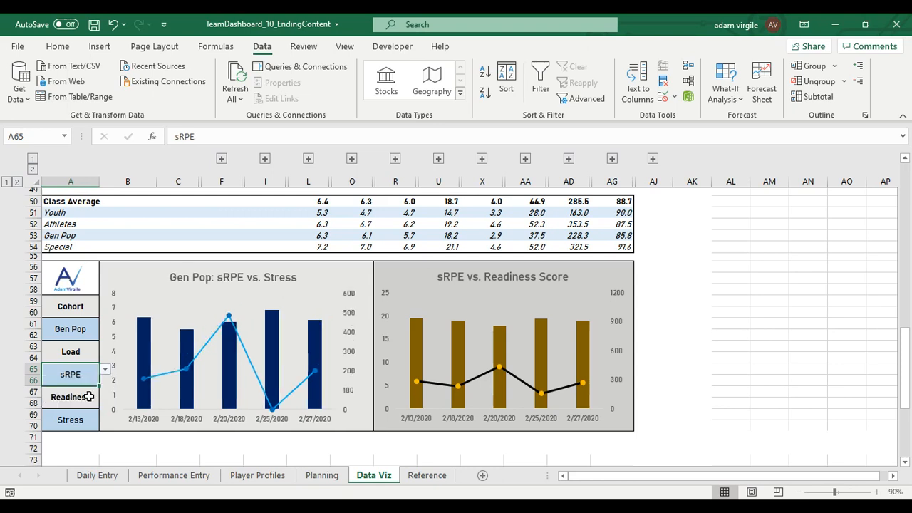
mouse_move(294, 383)
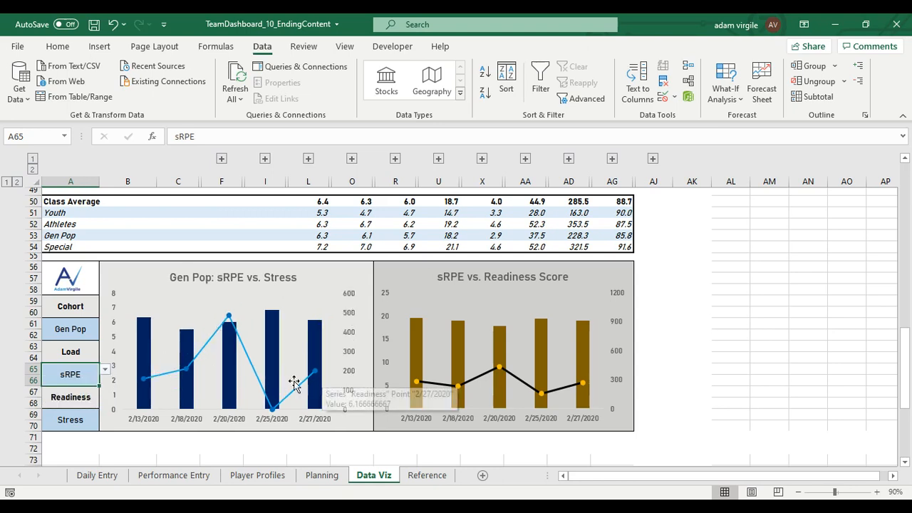
Step: Switch the chart's readiness metric in A69 from Stress to Sleep Quality
left_click(70, 420)
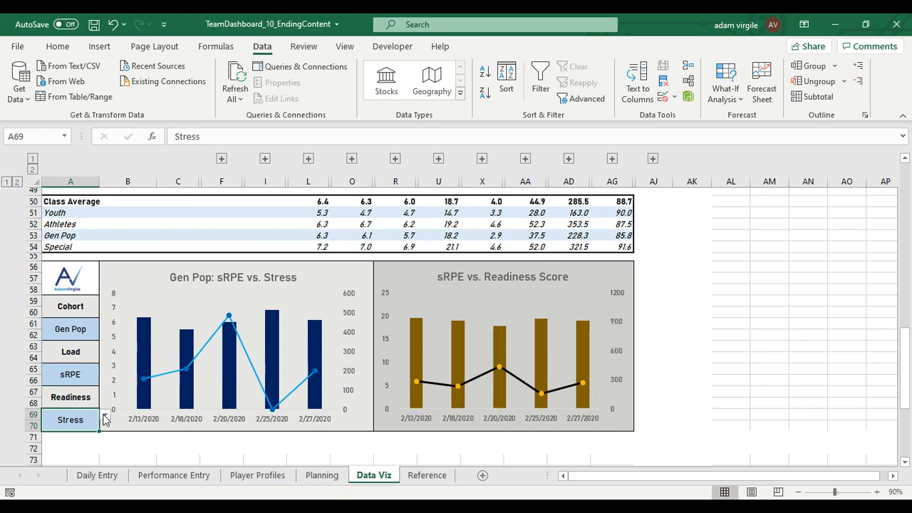
left_click(104, 415)
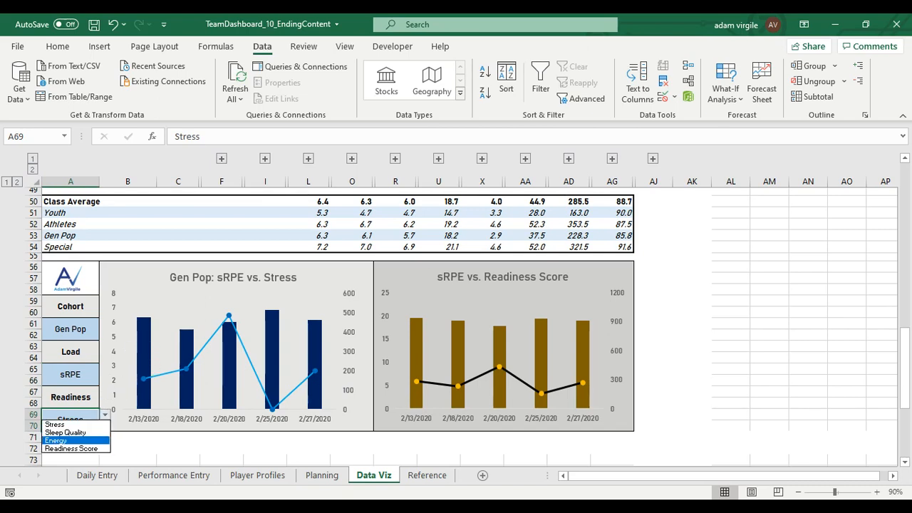
left_click(65, 431)
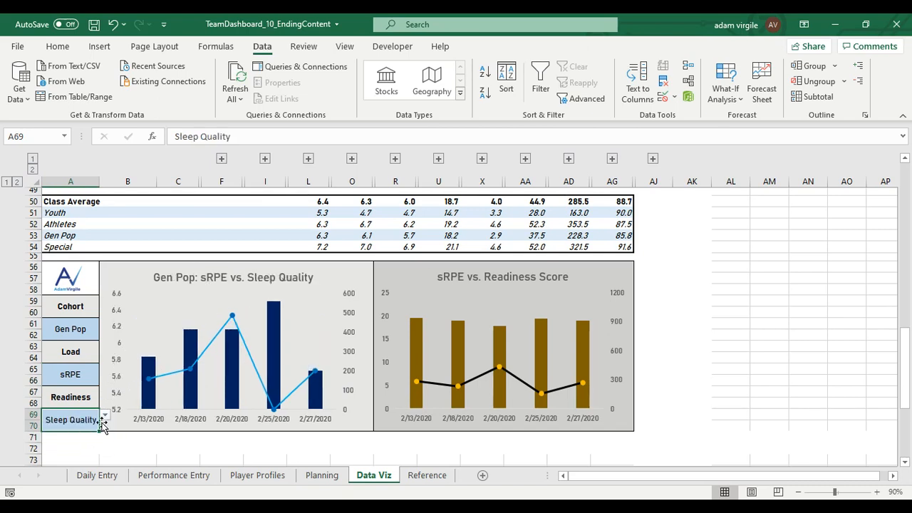
mouse_move(84, 431)
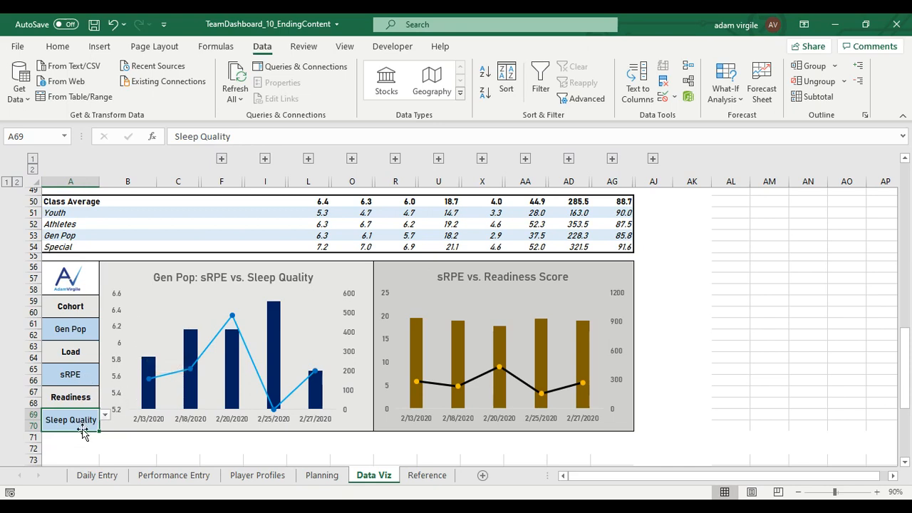
left_click(106, 420)
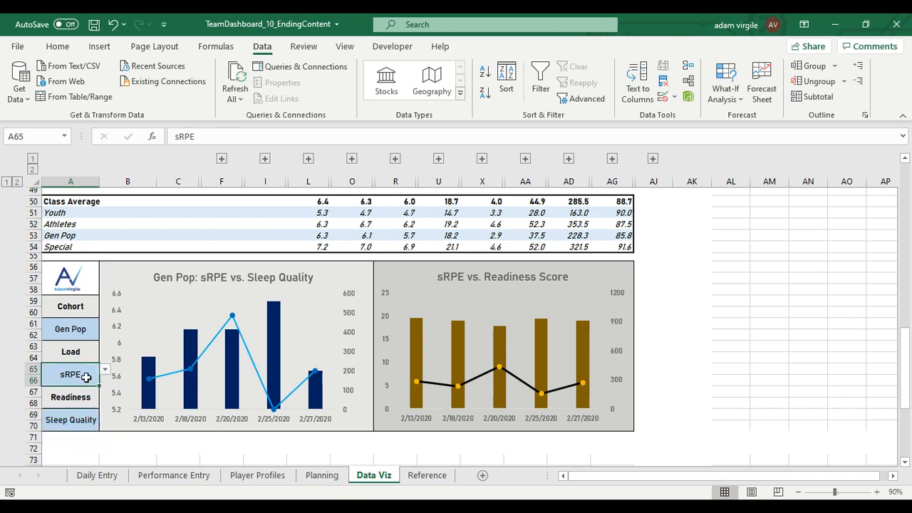
left_click(104, 371)
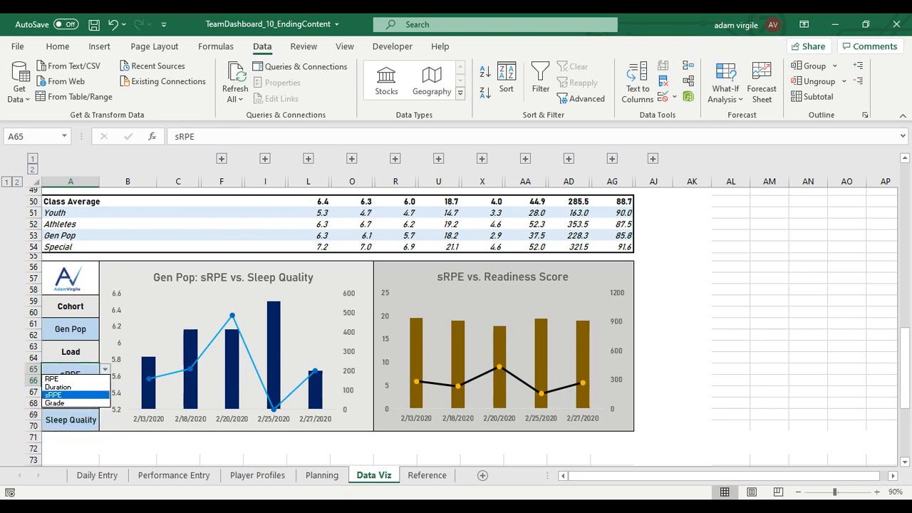
left_click(54, 394)
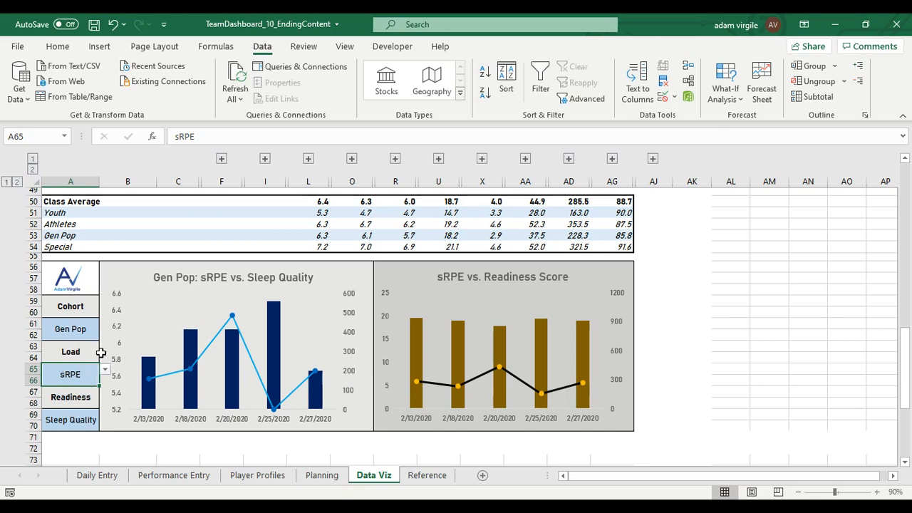
left_click(70, 351)
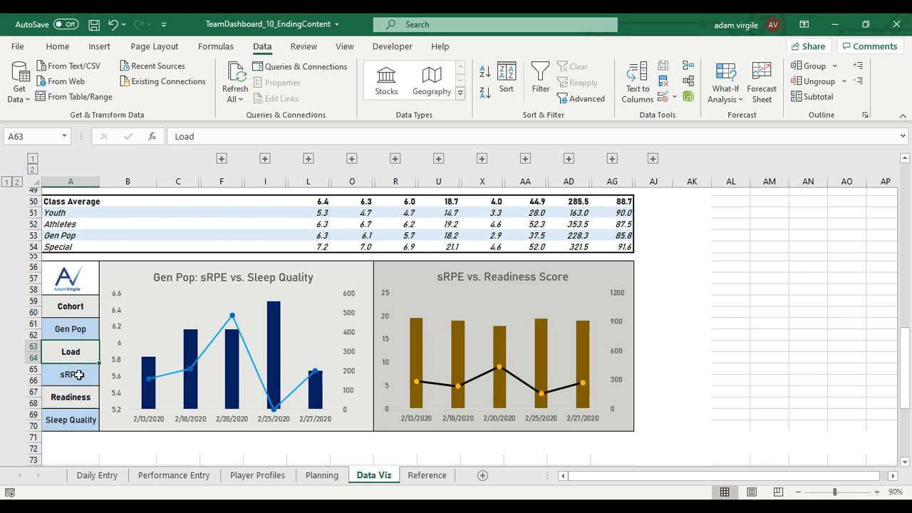
left_click(70, 374)
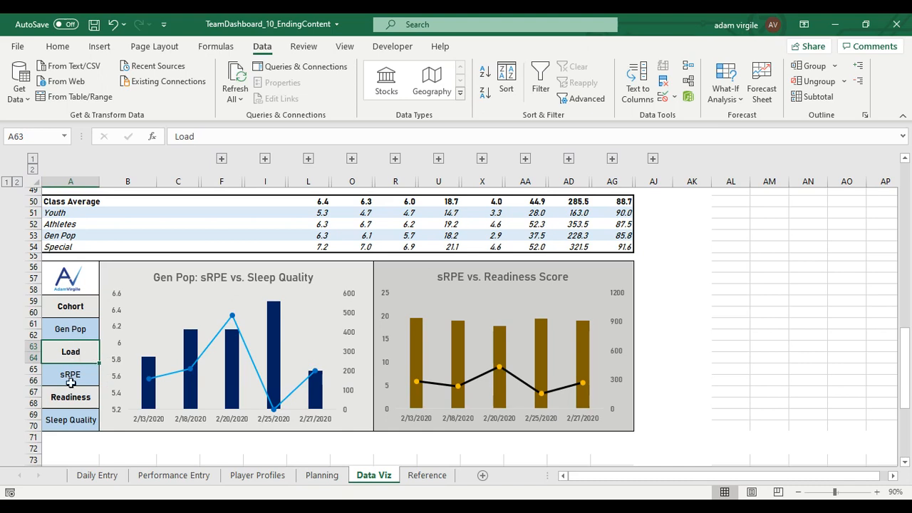
mouse_move(169, 370)
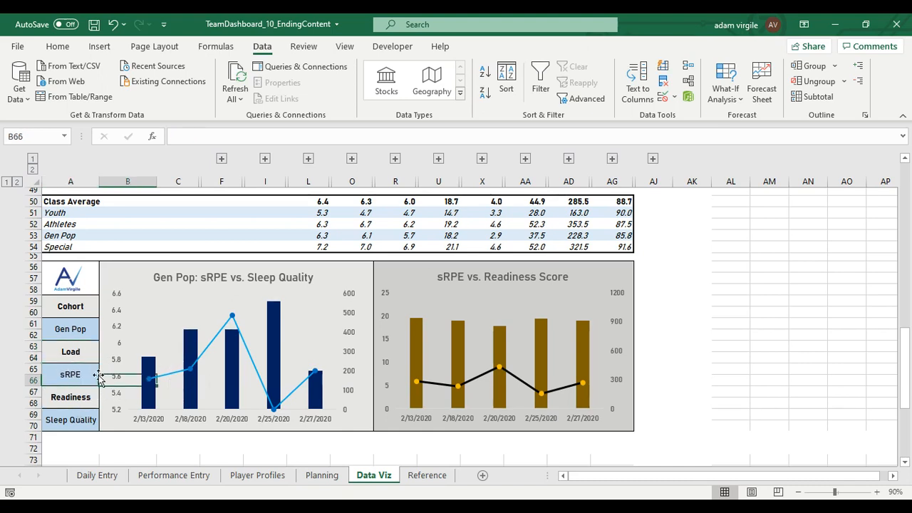
left_click(70, 374)
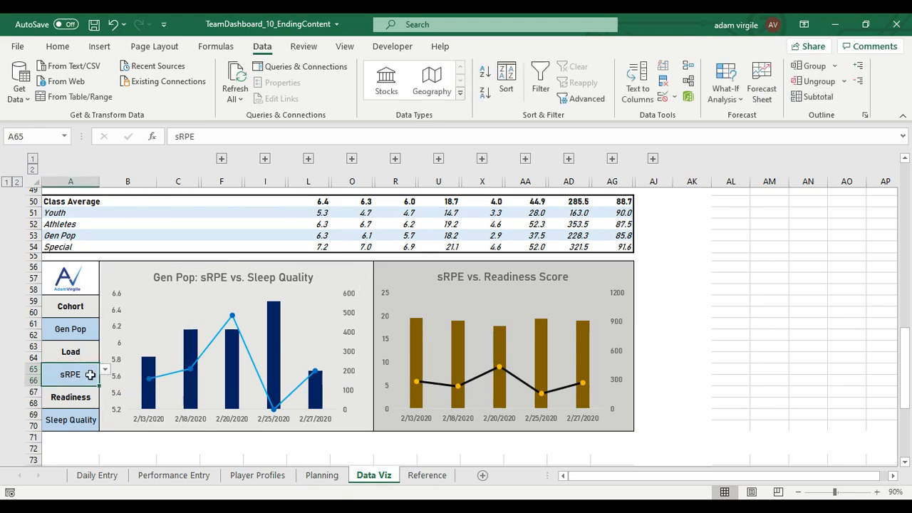
left_click(105, 370)
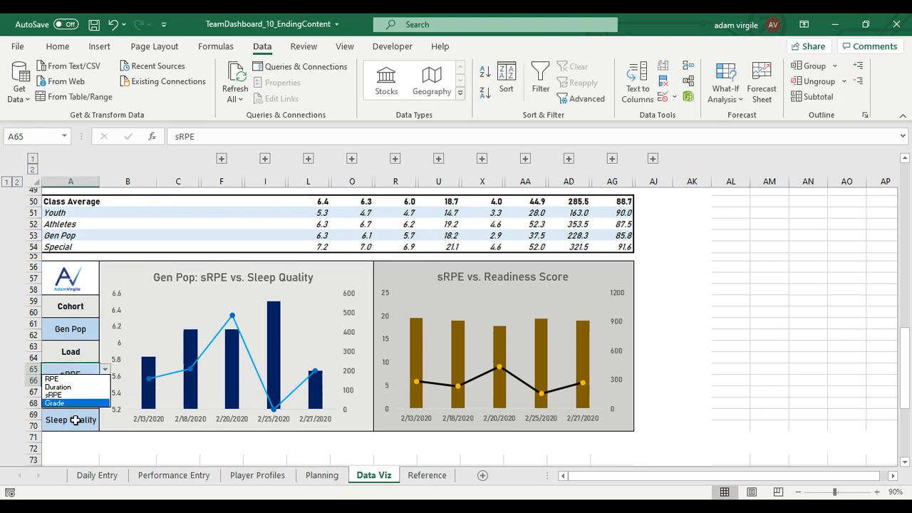
left_click(54, 394)
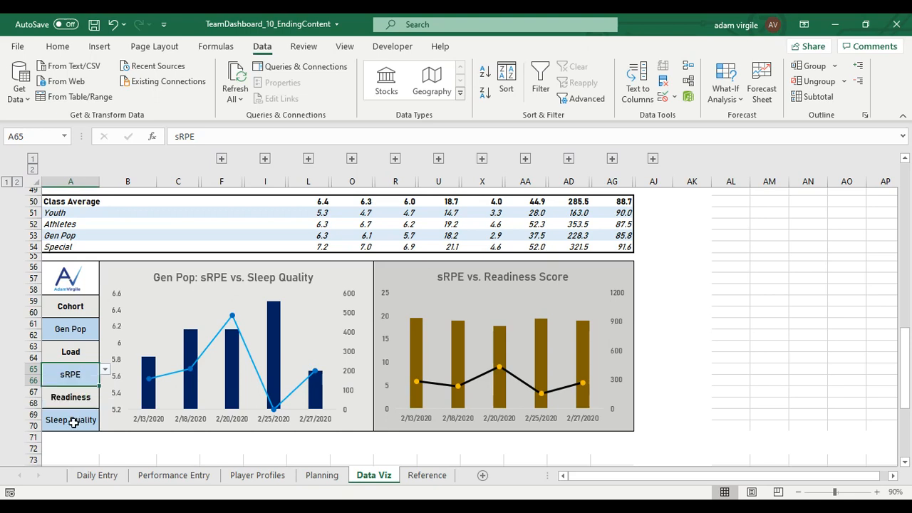
left_click(70, 352)
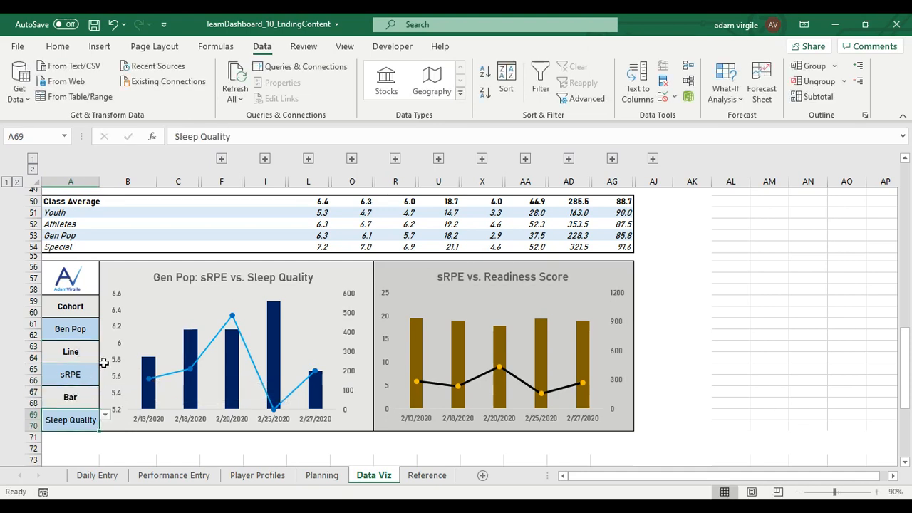
mouse_move(354, 458)
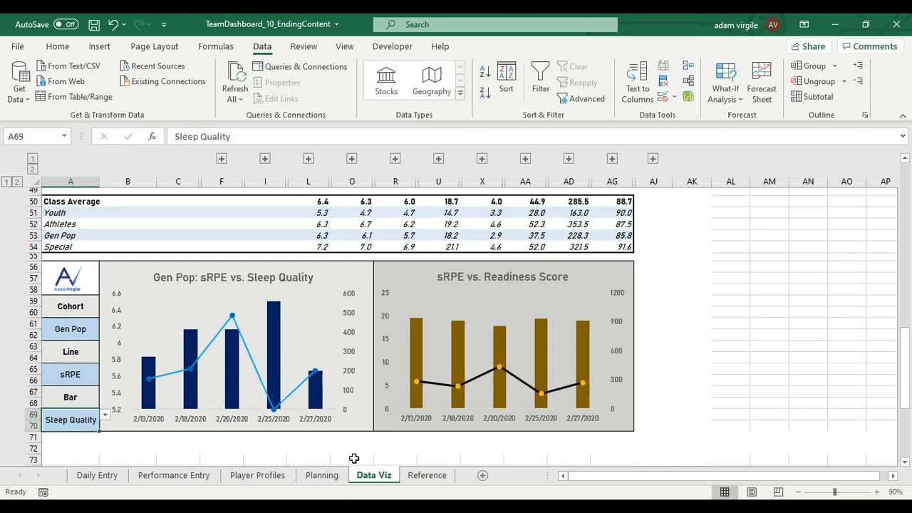
left_click(426, 475)
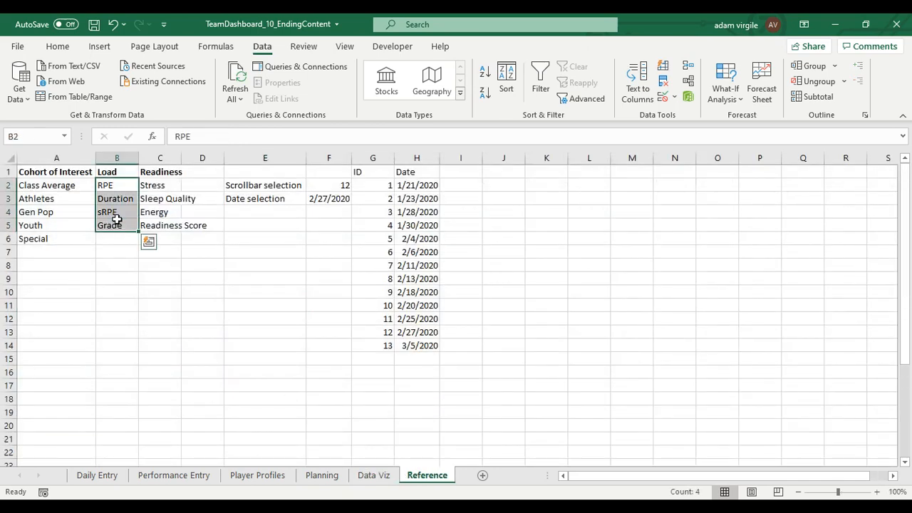
left_click(202, 251)
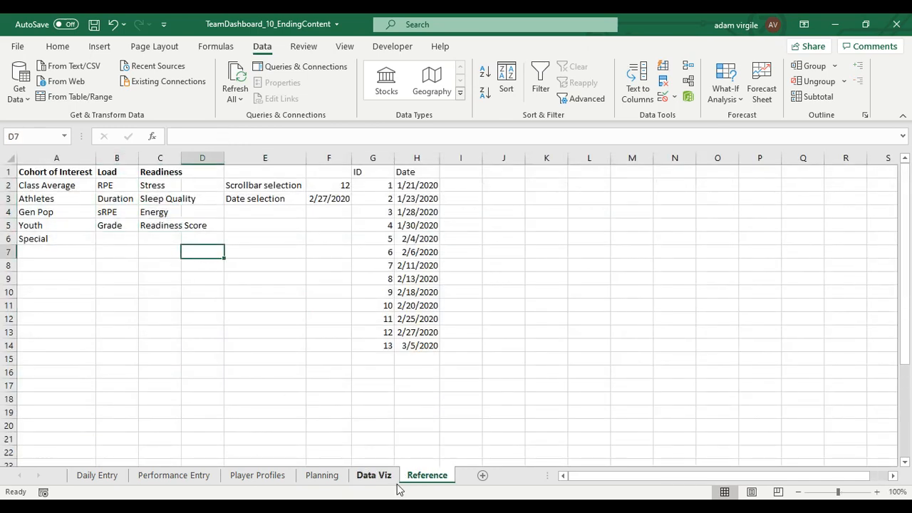
left_click(373, 475)
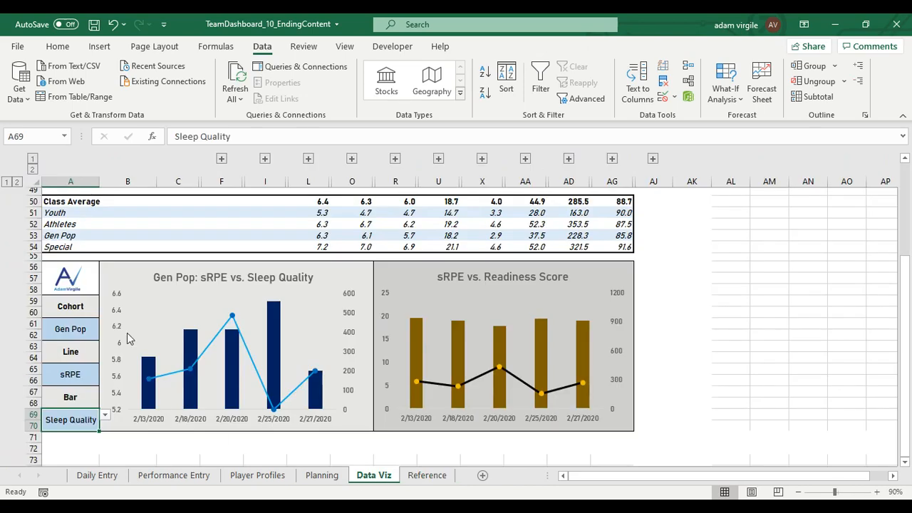
mouse_move(91, 383)
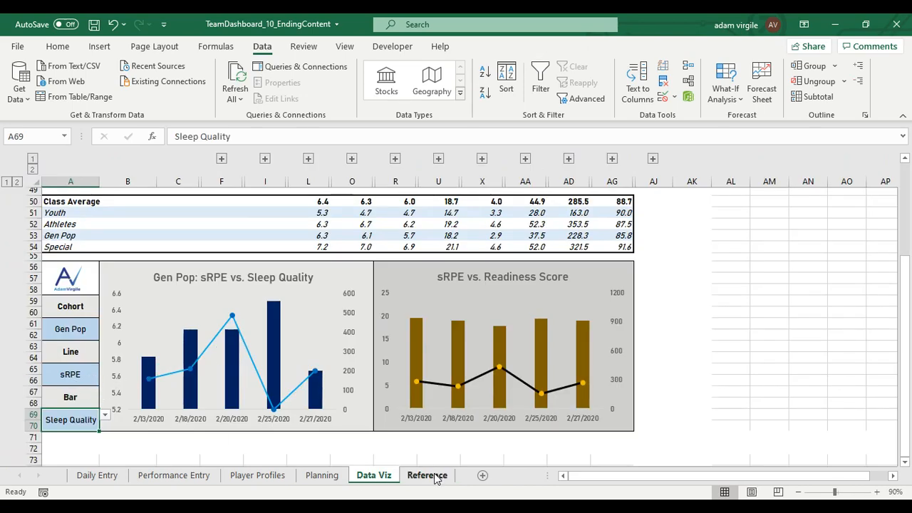
Step: On the Reference sheet, enter the 'All Metrics' heading in cell D1
left_click(427, 475)
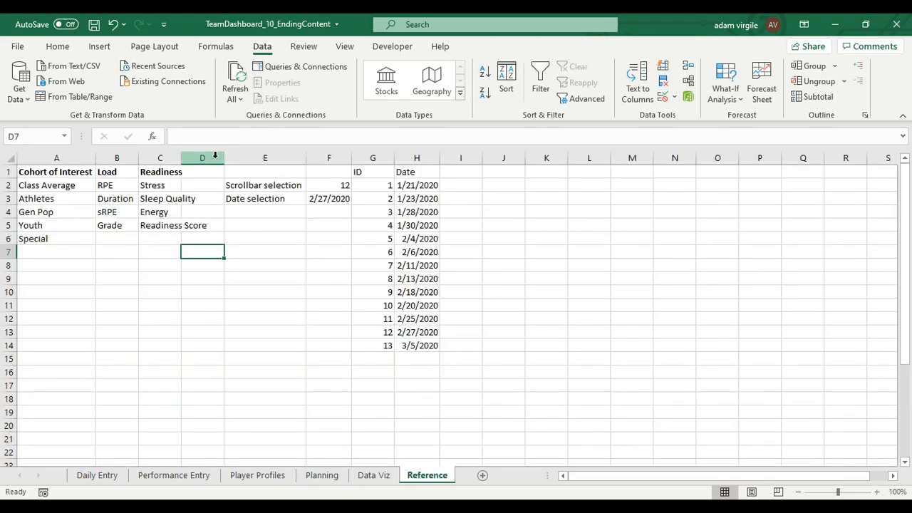
left_click(264, 158)
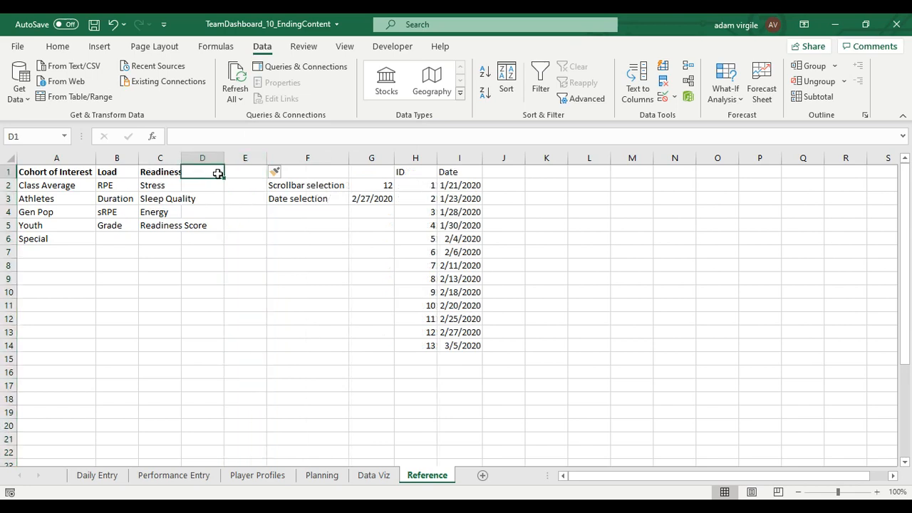
type("All M")
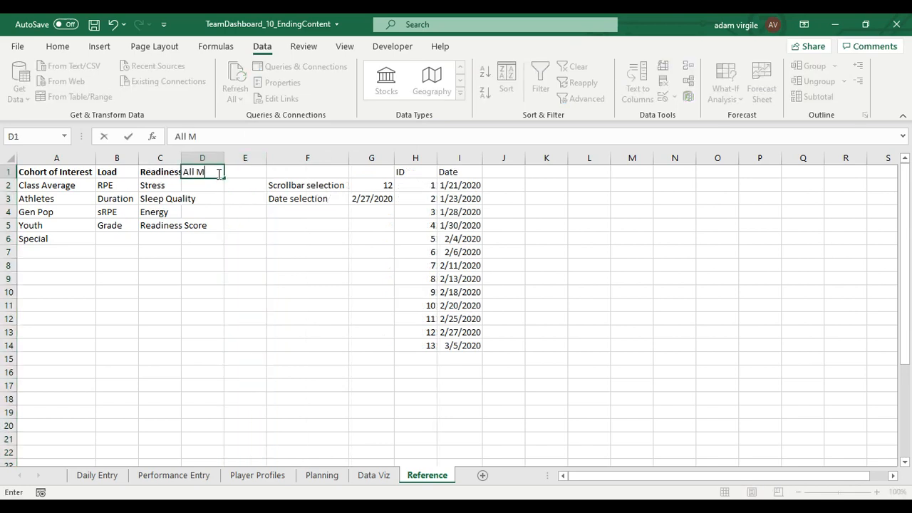
key("enter")
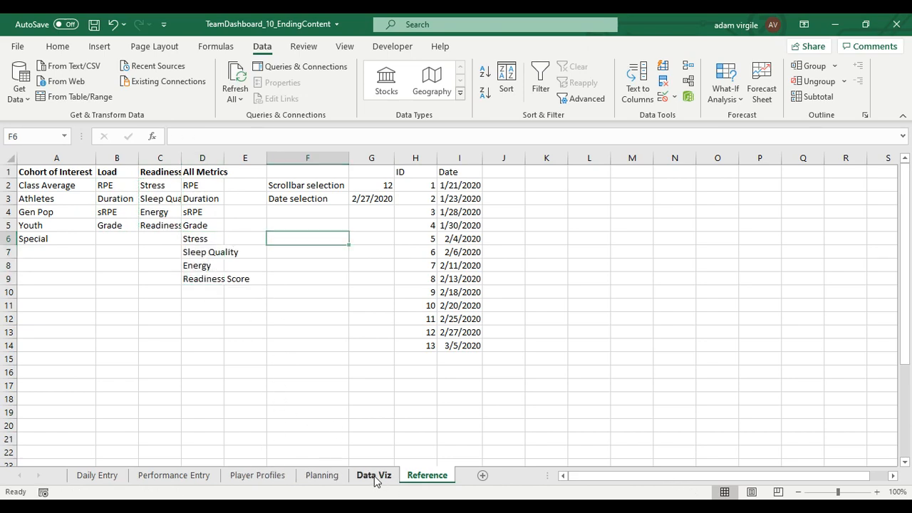
Step: Repoint the A65 dropdown's validation source to the Reference sheet's All Metrics cells
left_click(373, 475)
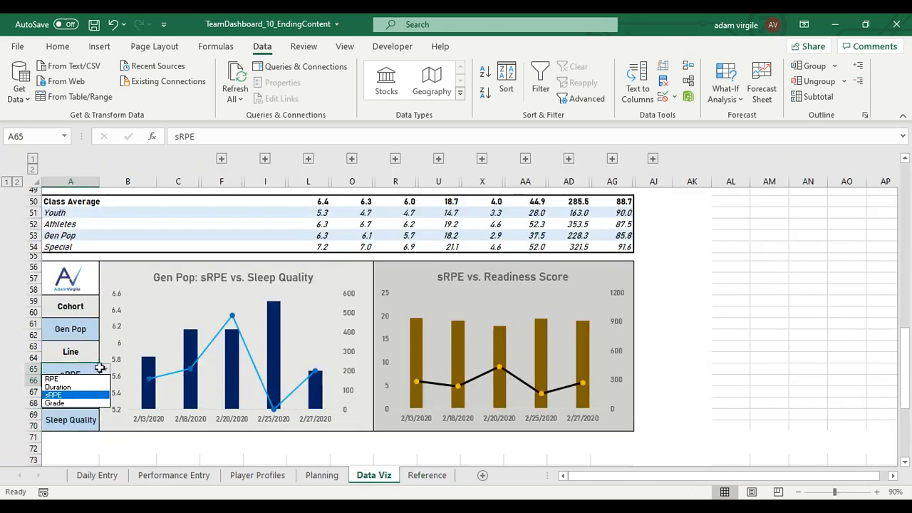
left_click(54, 394)
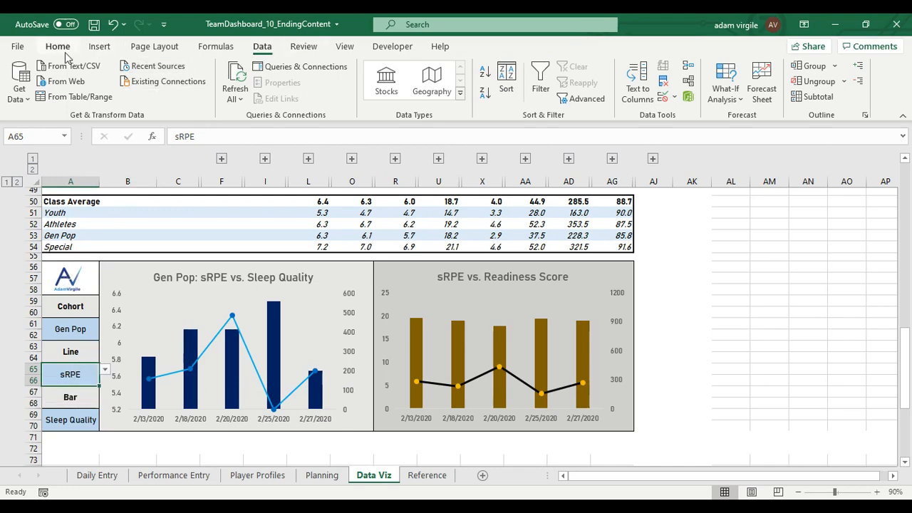
mouse_move(616, 92)
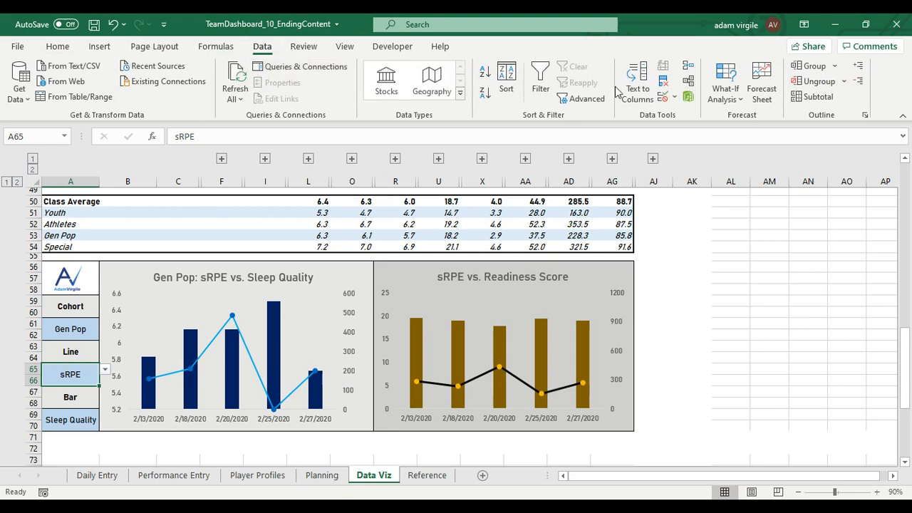
mouse_move(662, 96)
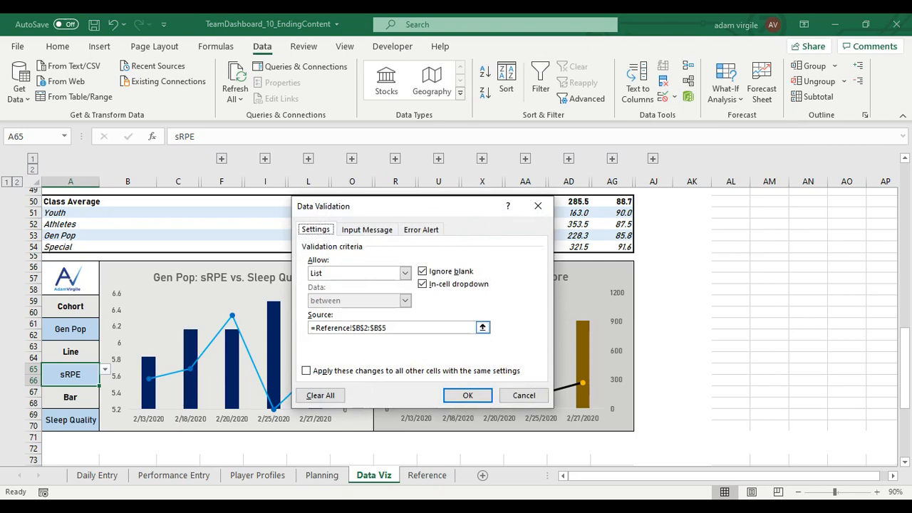
left_click(426, 475)
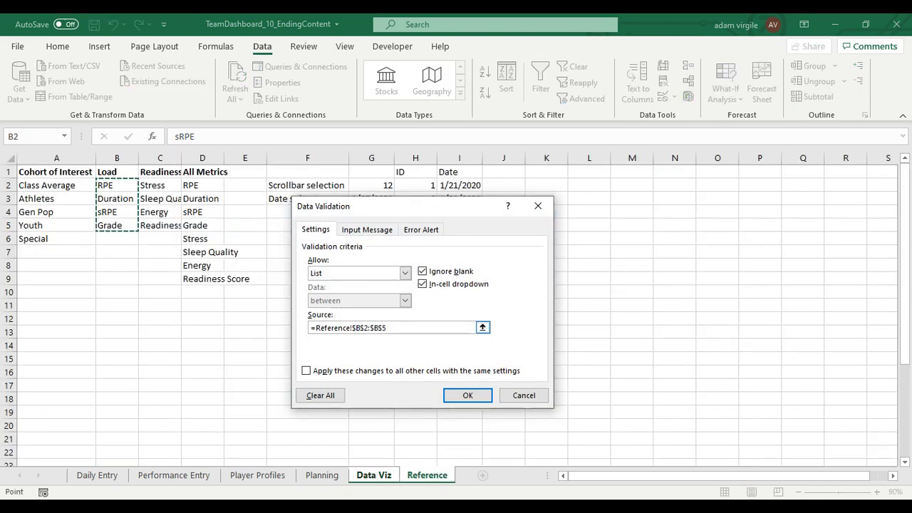
left_click(483, 327)
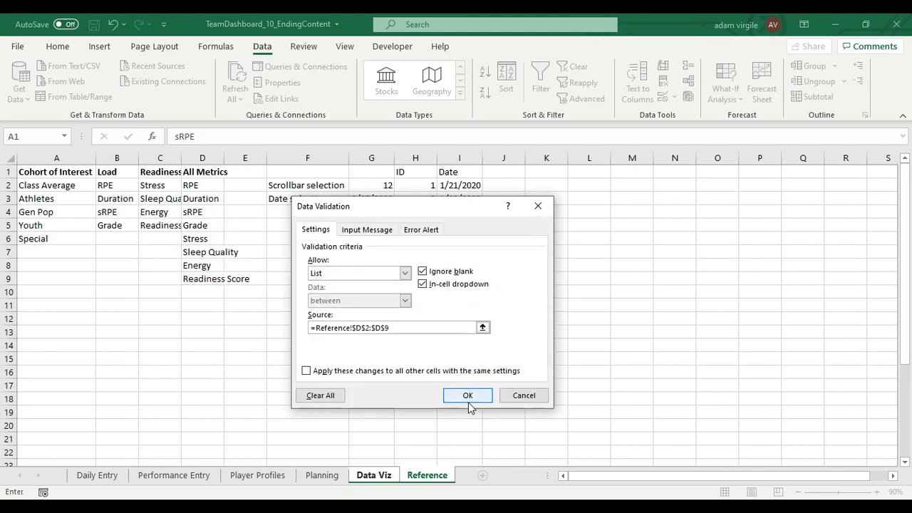
left_click(467, 395)
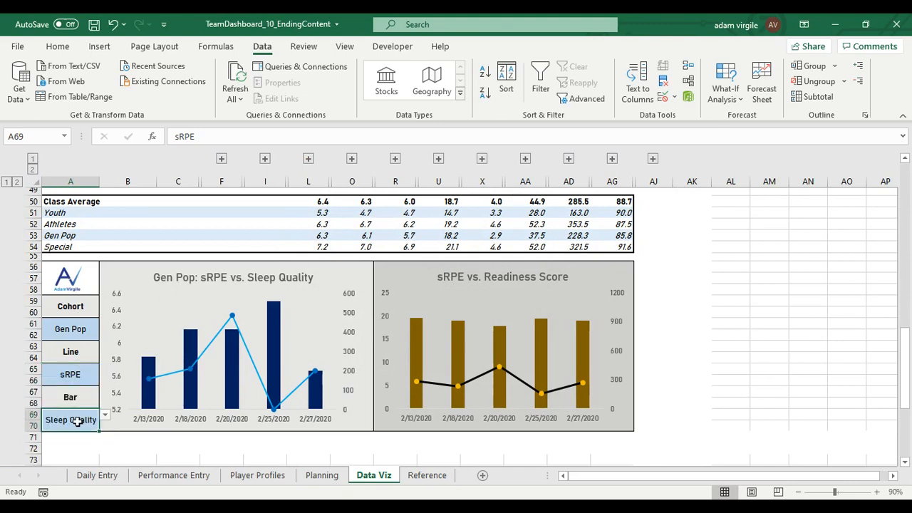
Step: Select the Sleep Quality cell A69 and bring up its data validation tools
left_click(57, 46)
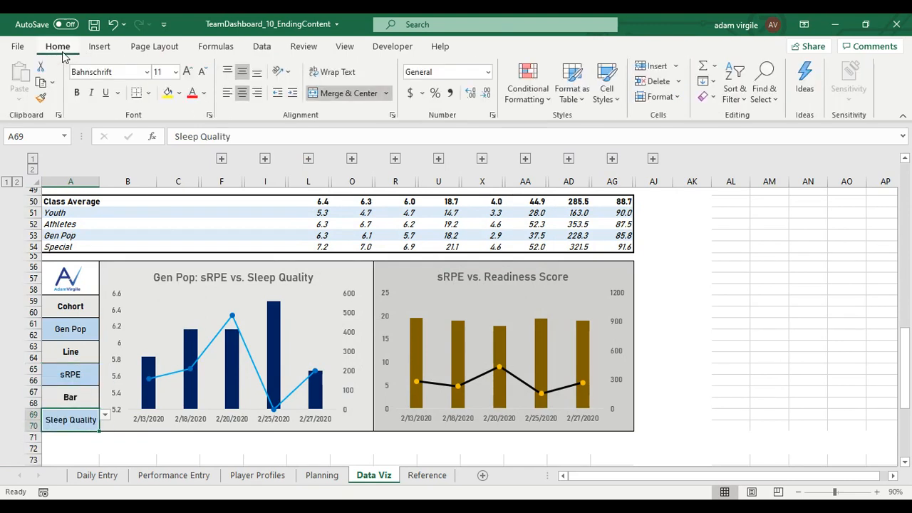
left_click(261, 45)
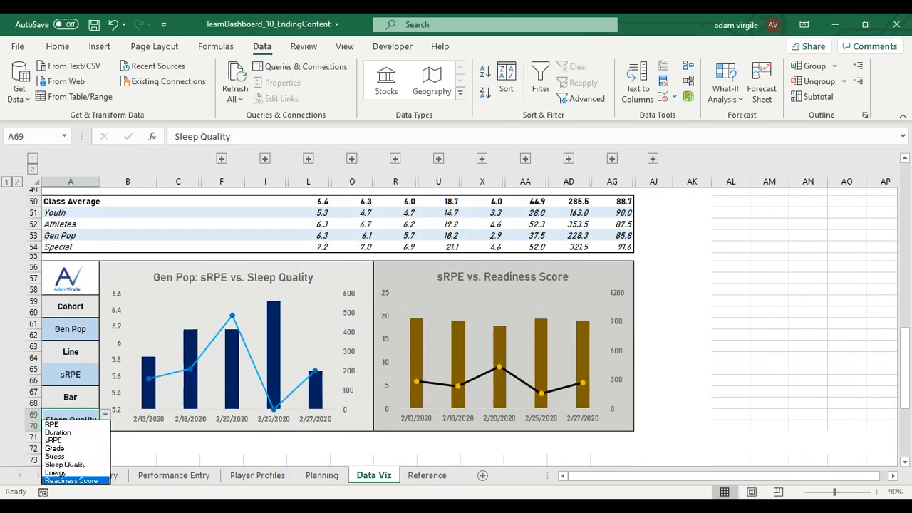
left_click(55, 472)
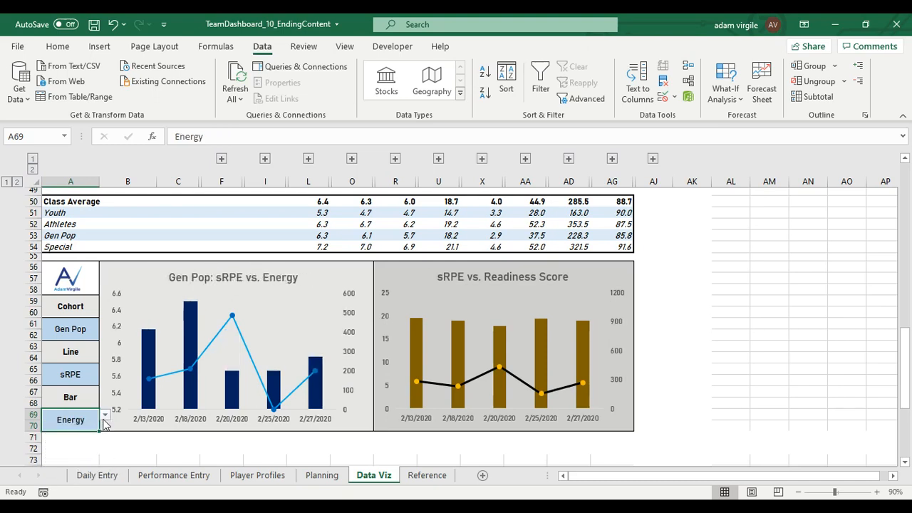
left_click(105, 419)
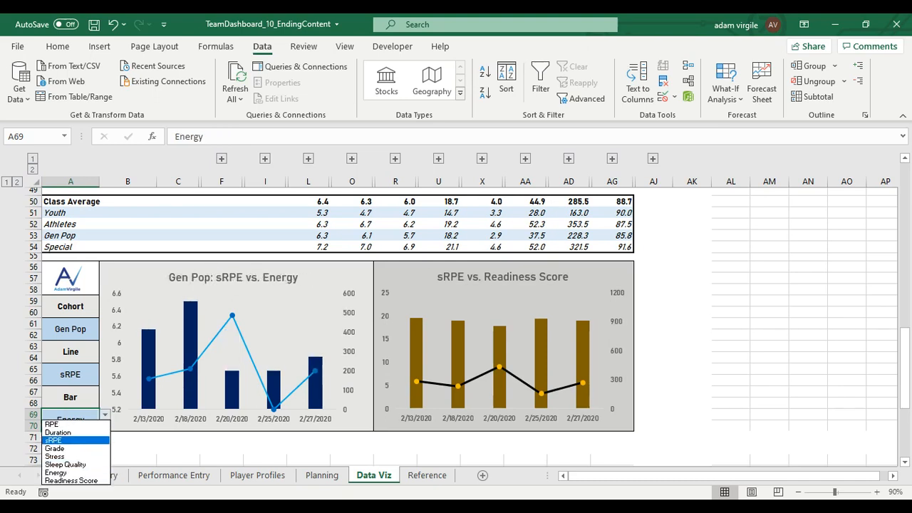
left_click(53, 440)
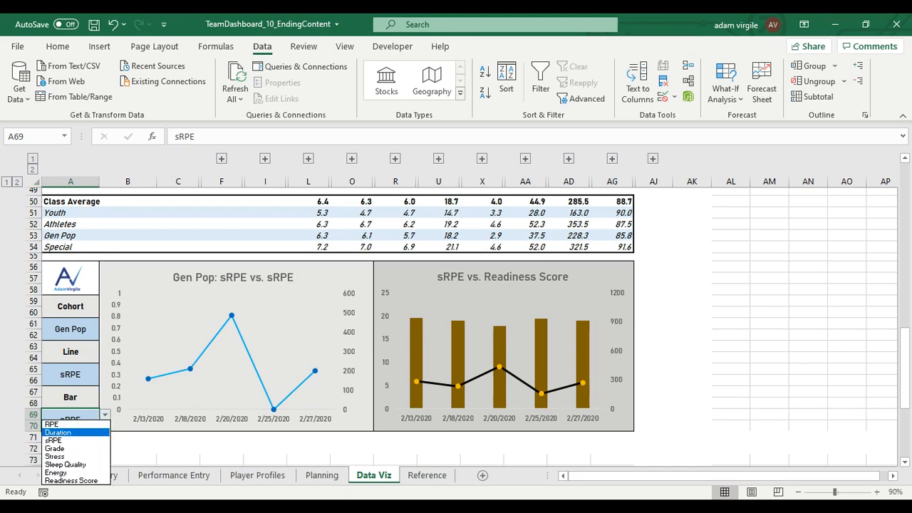
left_click(57, 432)
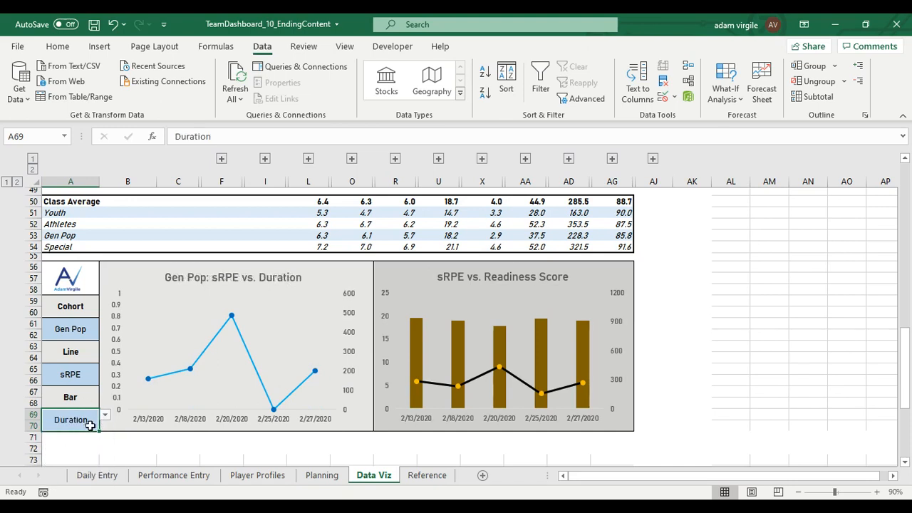
left_click(104, 415)
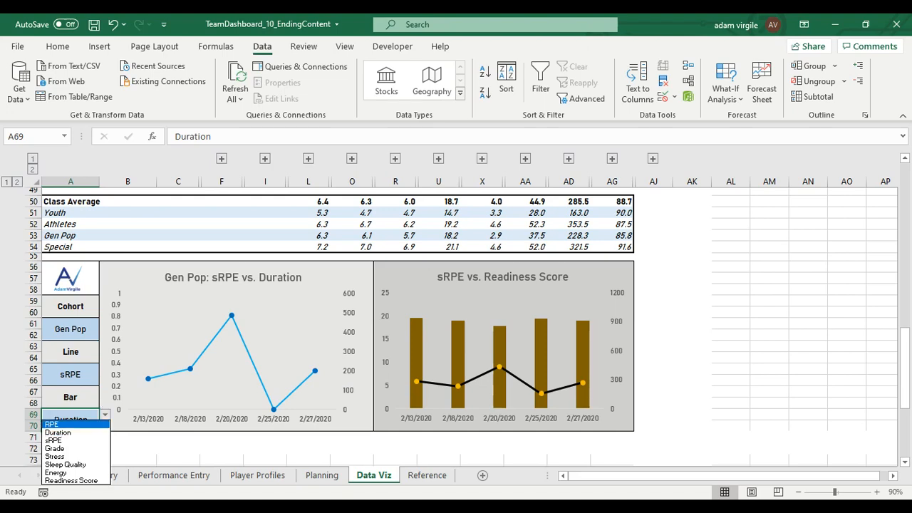
mouse_move(65, 464)
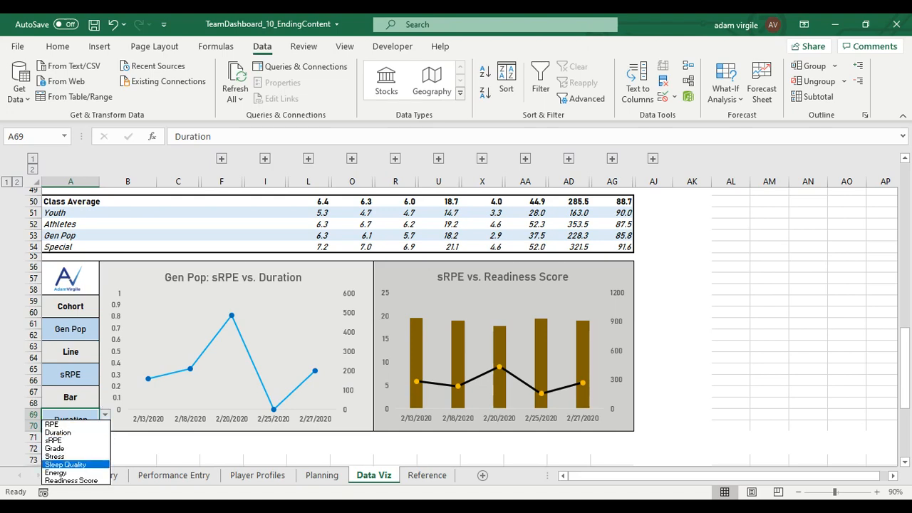
left_click(66, 465)
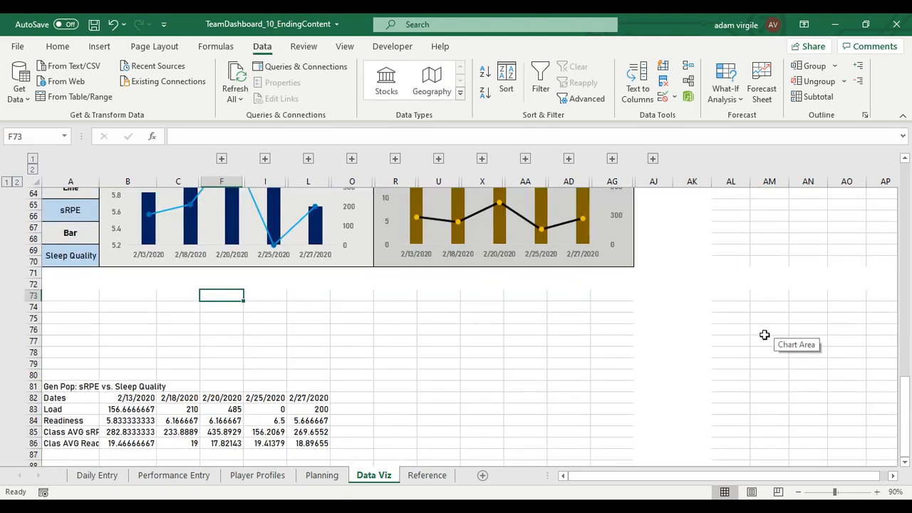
Step: Inspect the long Load formula in B83 and paste a copy into X83
scroll("down", 3)
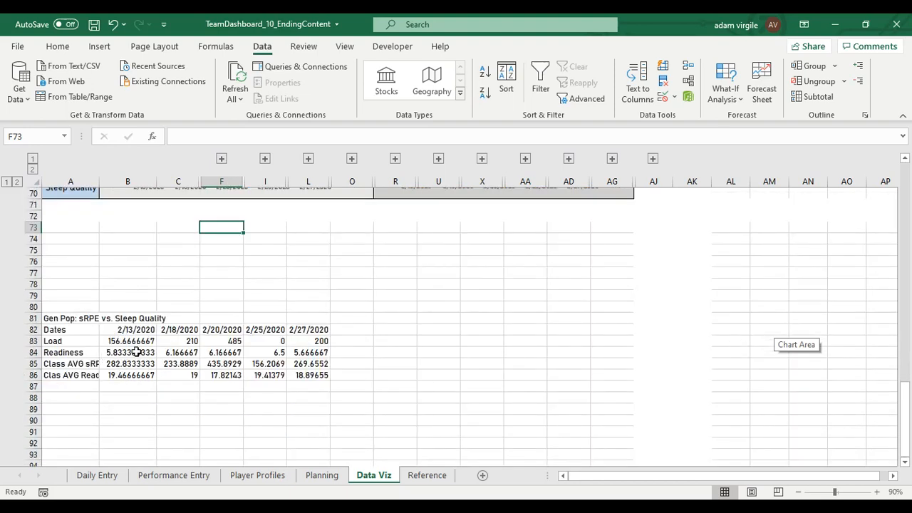
mouse_move(609, 304)
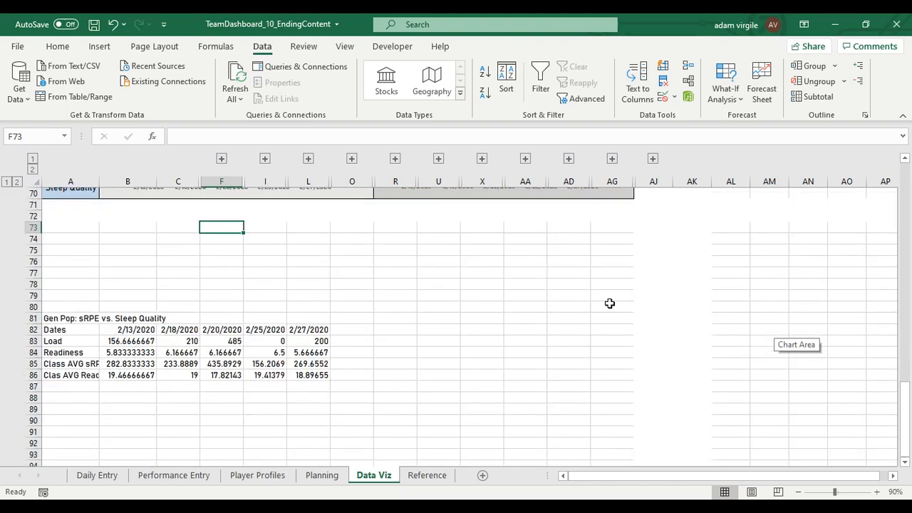
left_click(131, 341)
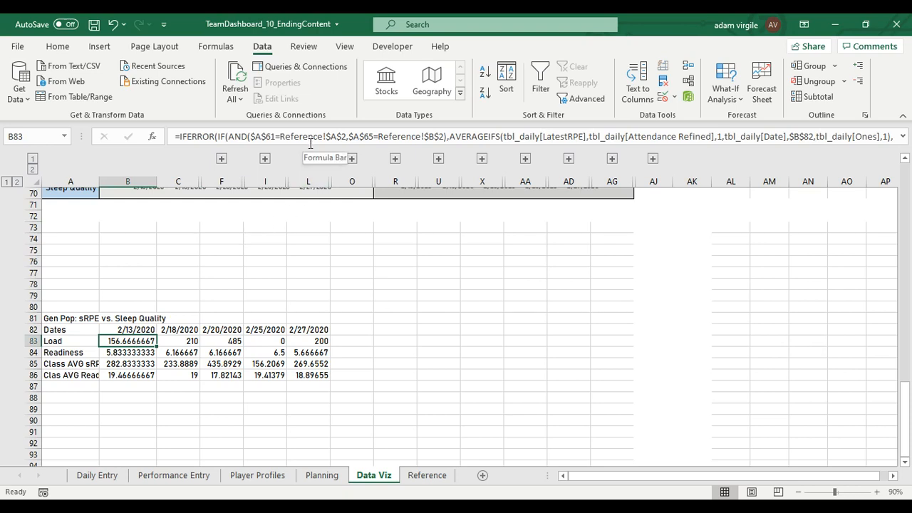
left_click(900, 149)
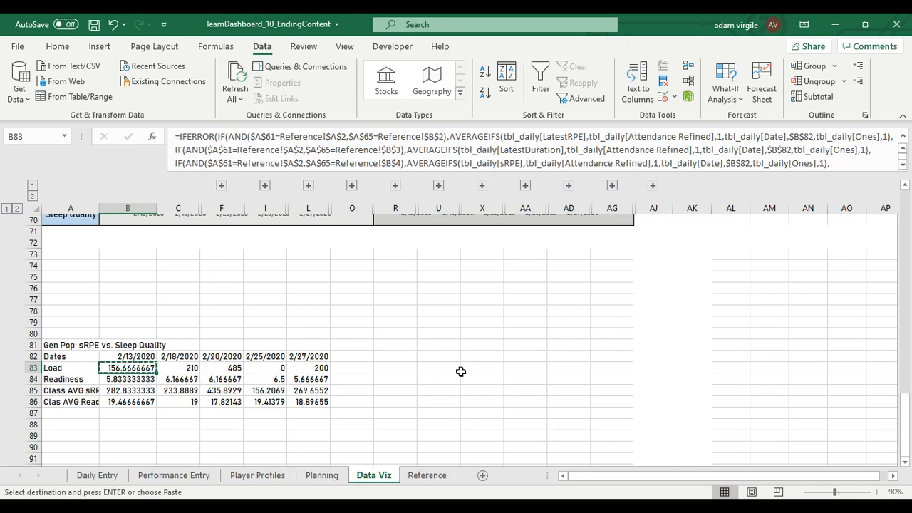
left_click(483, 368)
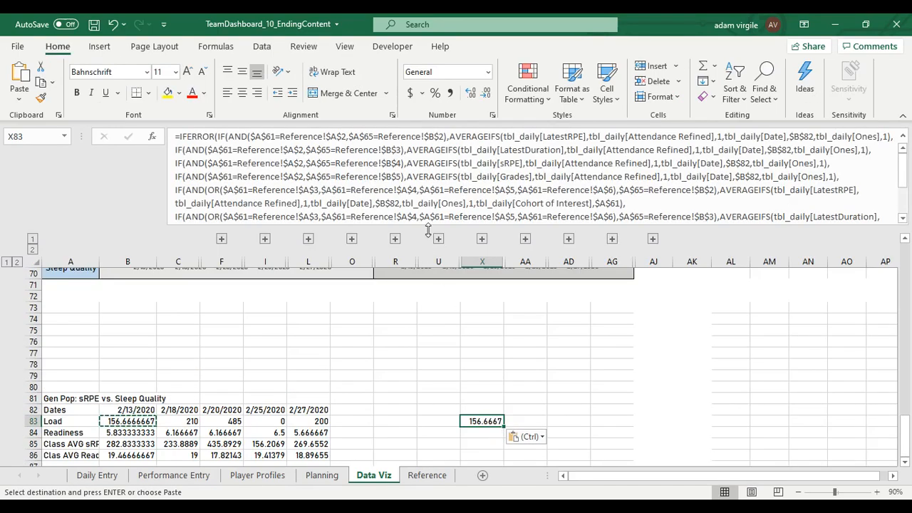
mouse_move(402, 156)
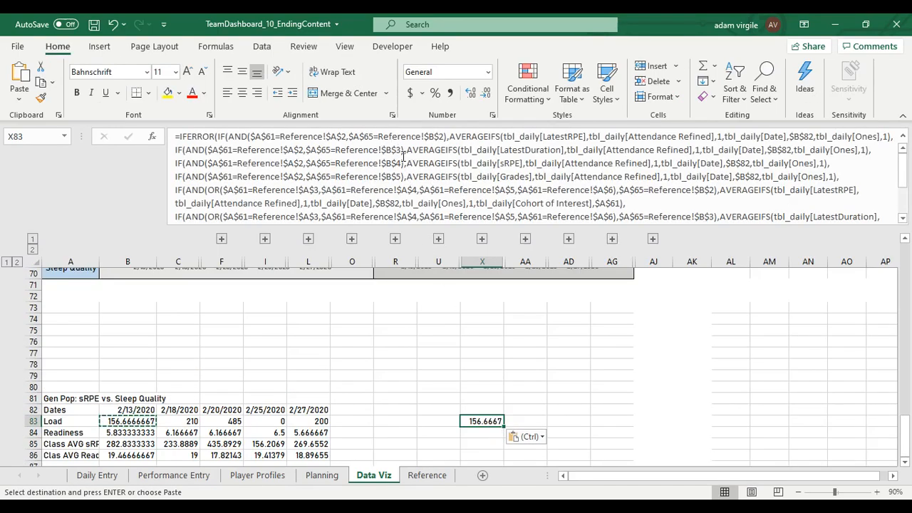
mouse_move(417, 237)
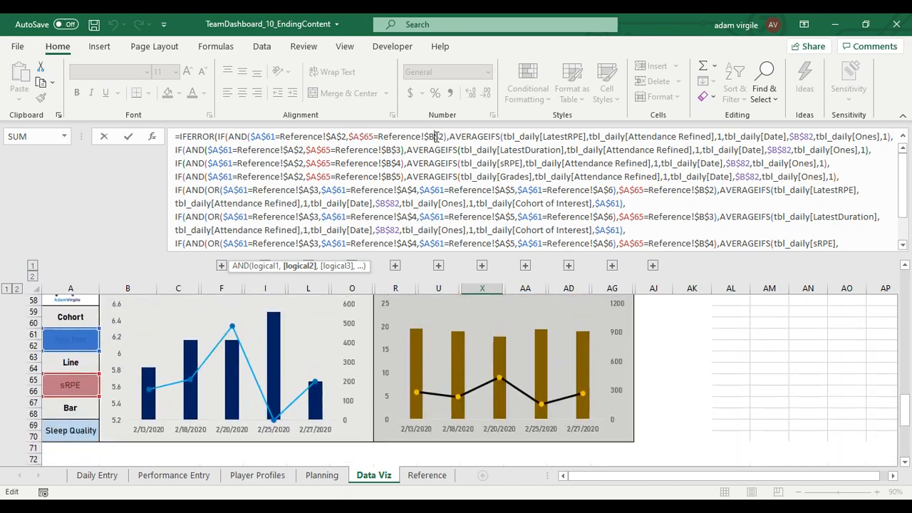
left_click(427, 475)
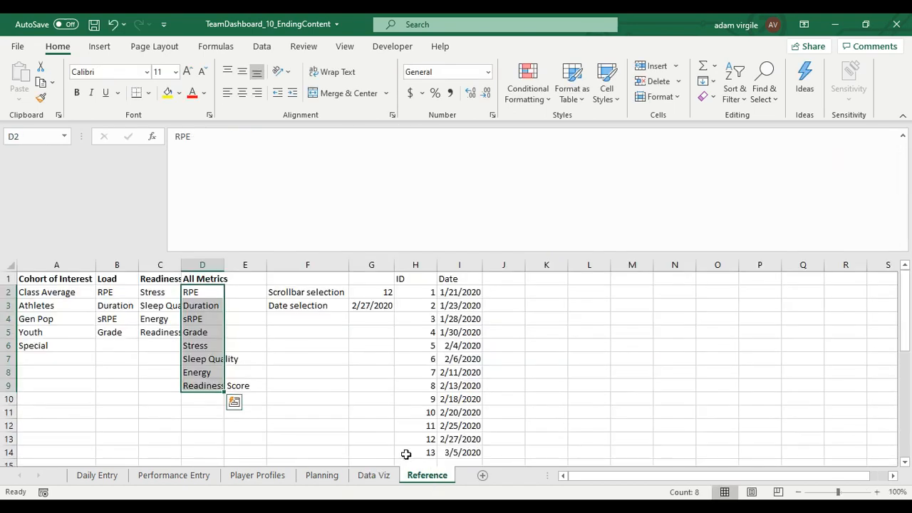
left_click(116, 292)
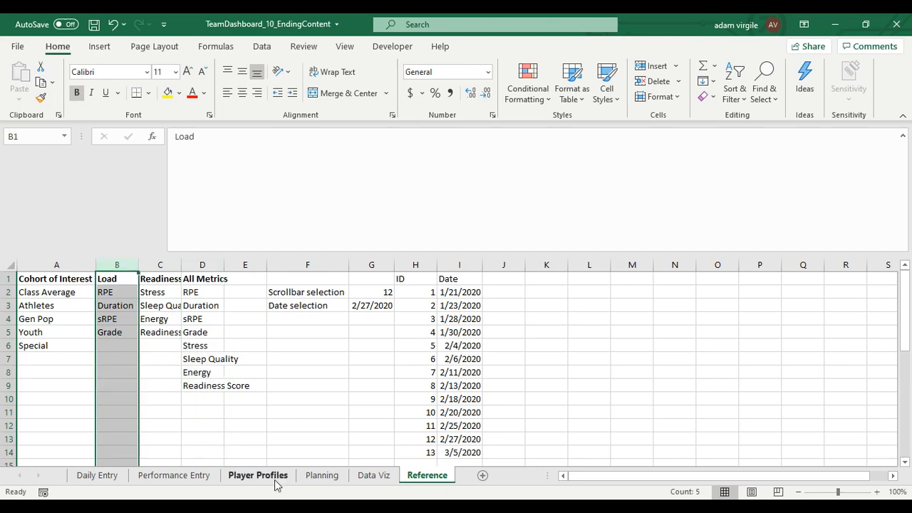
left_click(373, 475)
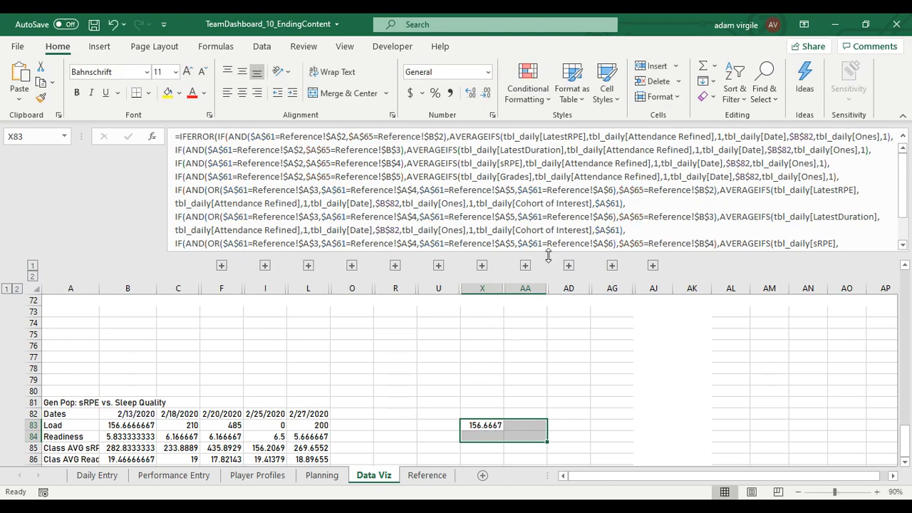
Step: Replace every Reference!$B with Reference!$D in the copied X83 formula
key("ctrl+h")
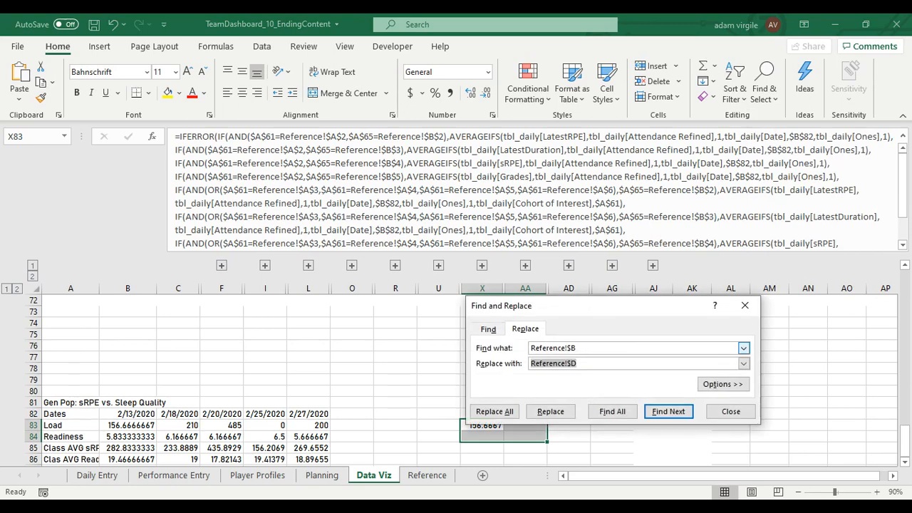
left_click(636, 347)
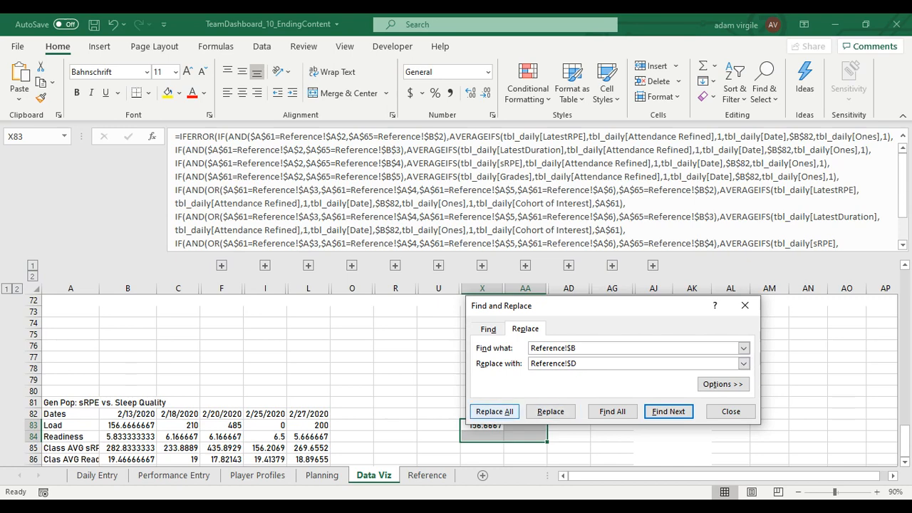
left_click(493, 411)
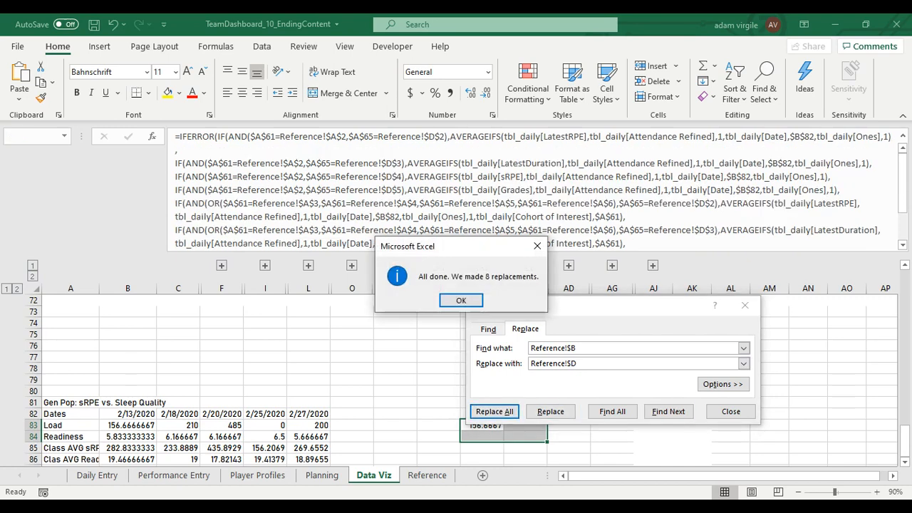
left_click(460, 299)
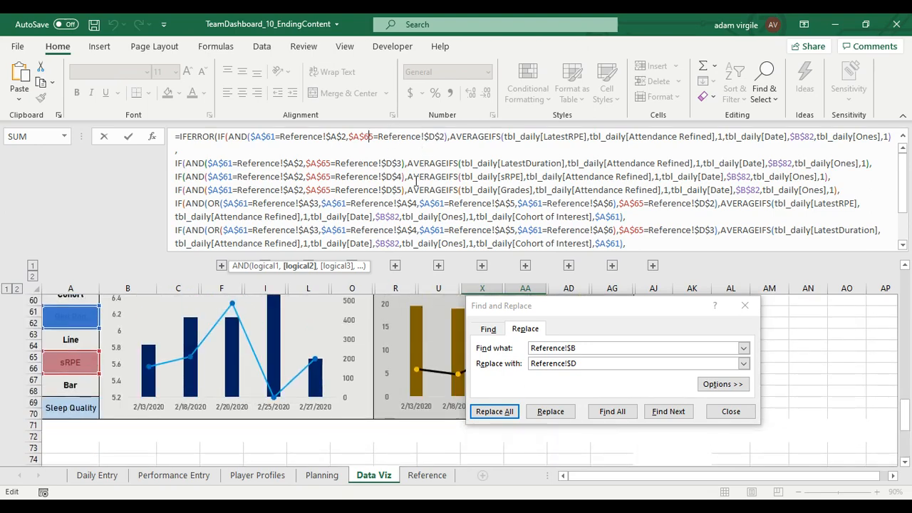
Step: Begin editing the X83 formula in the formula bar
left_click(493, 411)
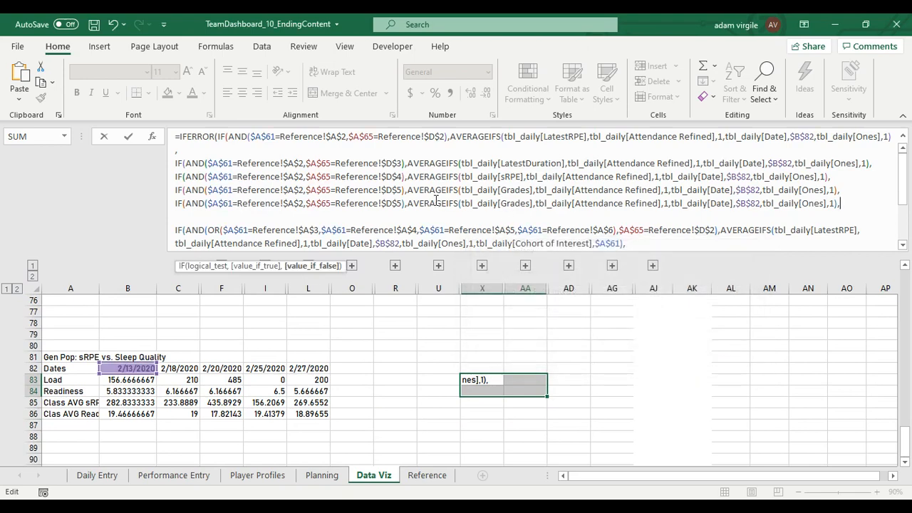
left_click(524, 203)
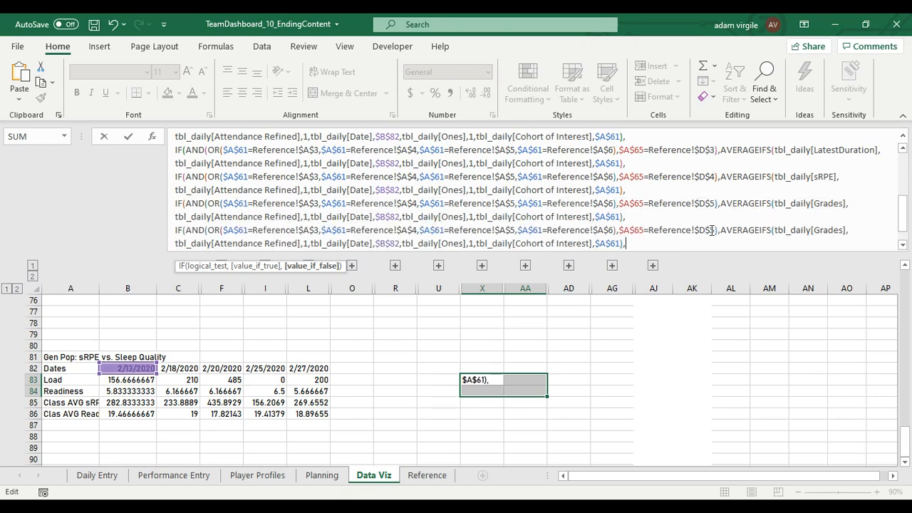
Step: Rewrite the duplicated clauses for the Stress, SleepQuality and Readiness Score columns
left_click(715, 229)
type("6")
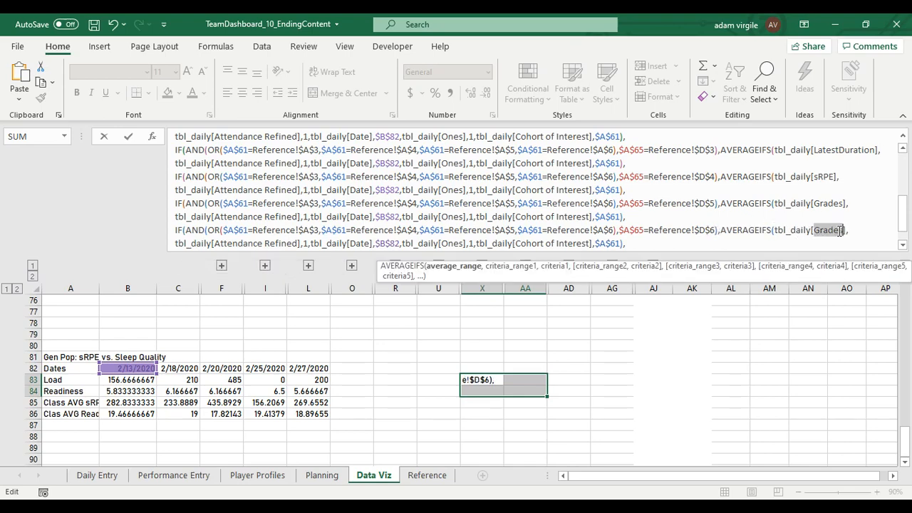
type("Stress")
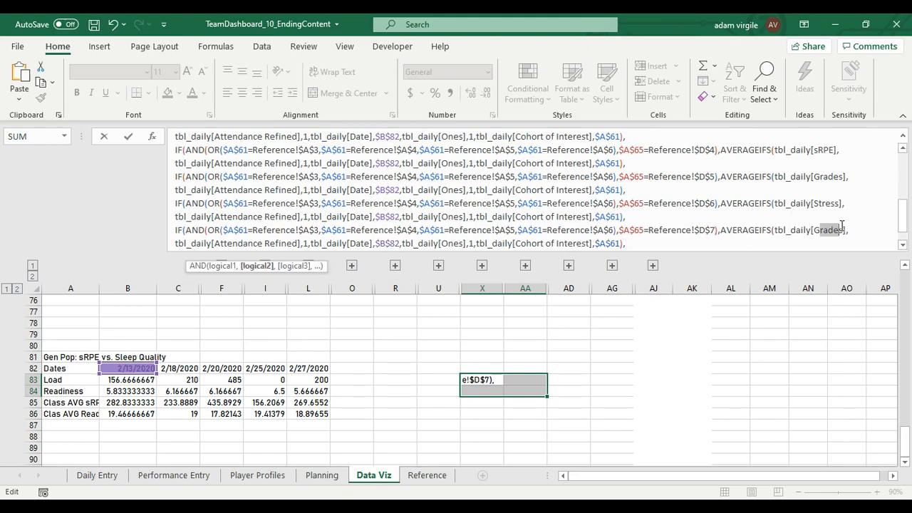
type("SleepQuality")
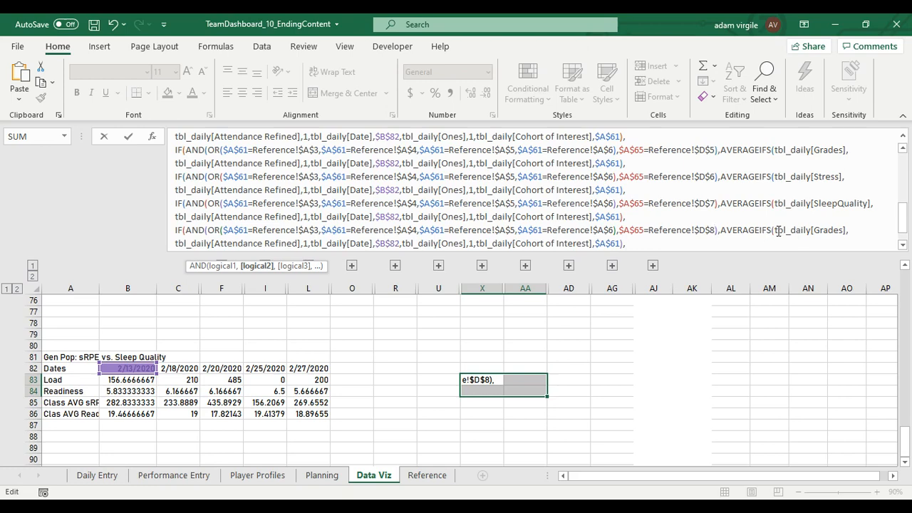
double_click(828, 230)
type("Energy")
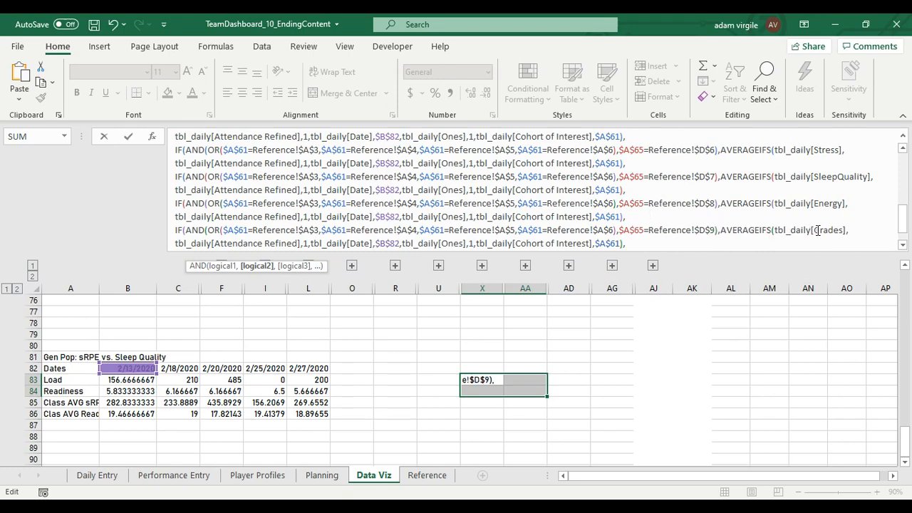
type("R")
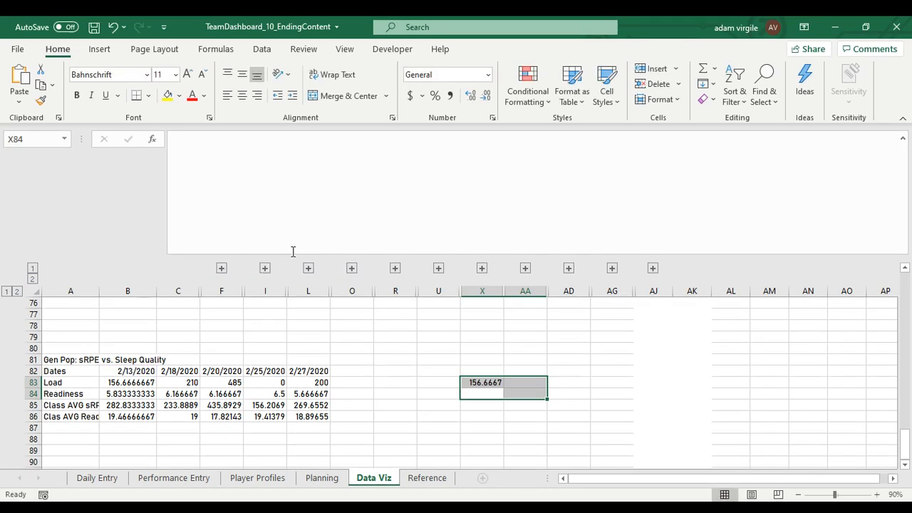
Step: Select the finished all-metrics formula in X83
left_click(127, 382)
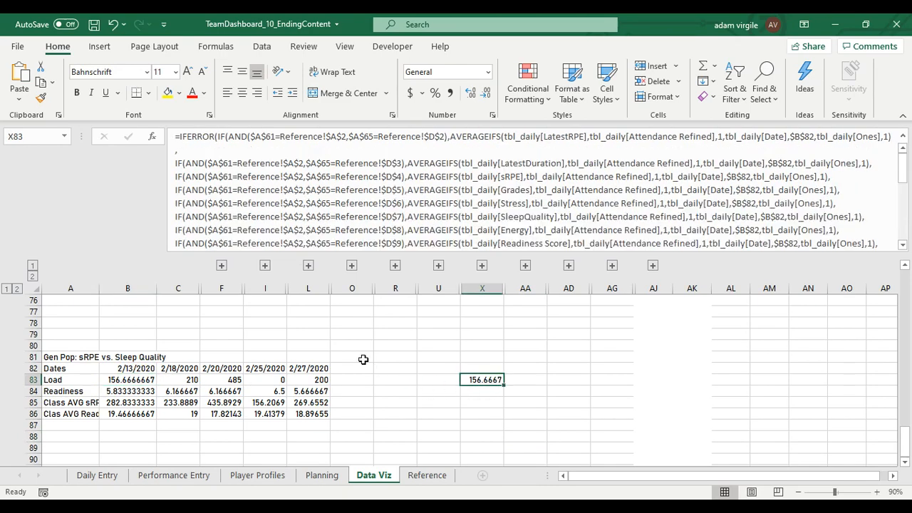
mouse_move(424, 418)
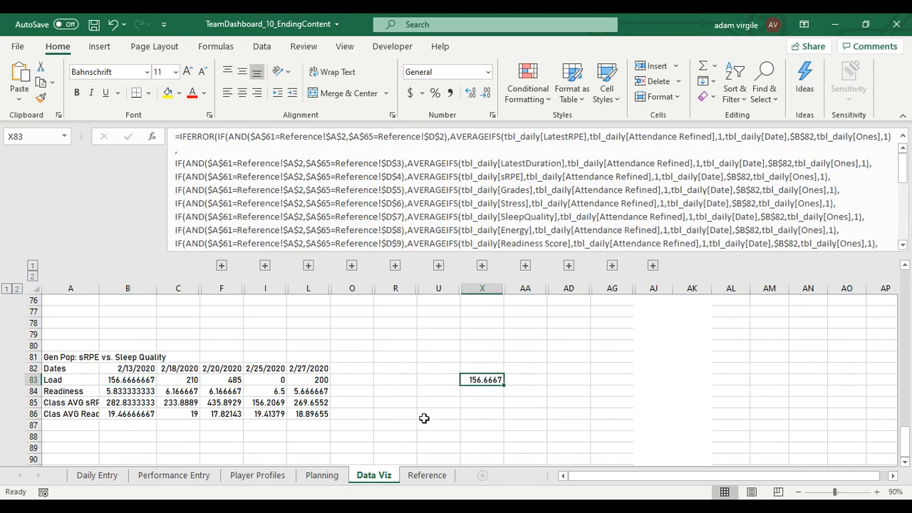
mouse_move(511, 399)
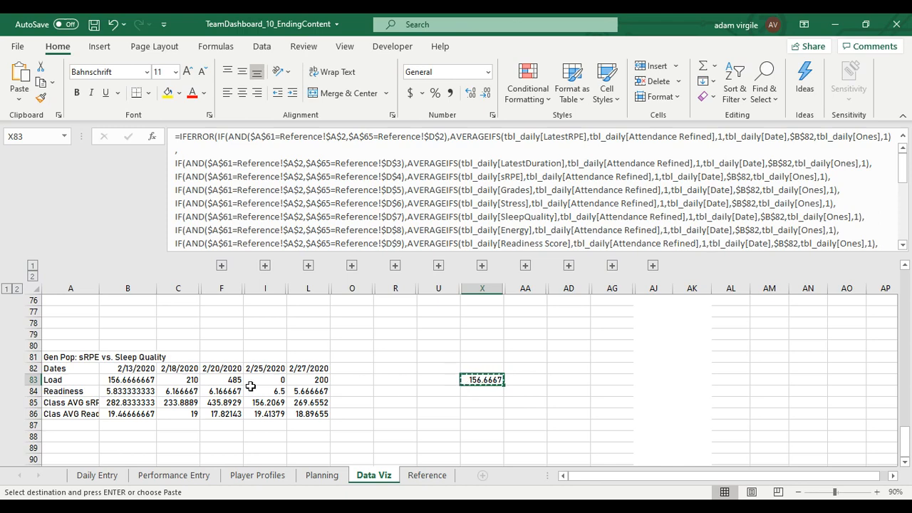
mouse_move(387, 336)
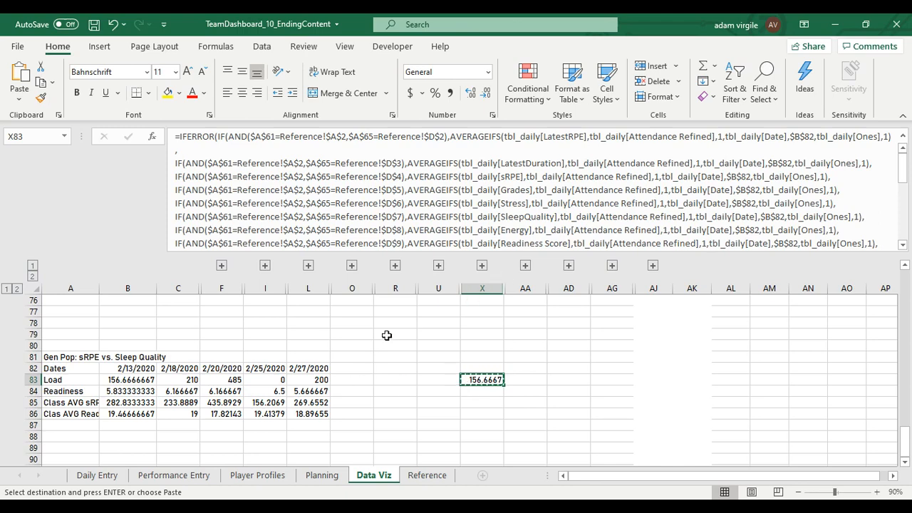
mouse_move(135, 382)
type("Bar")
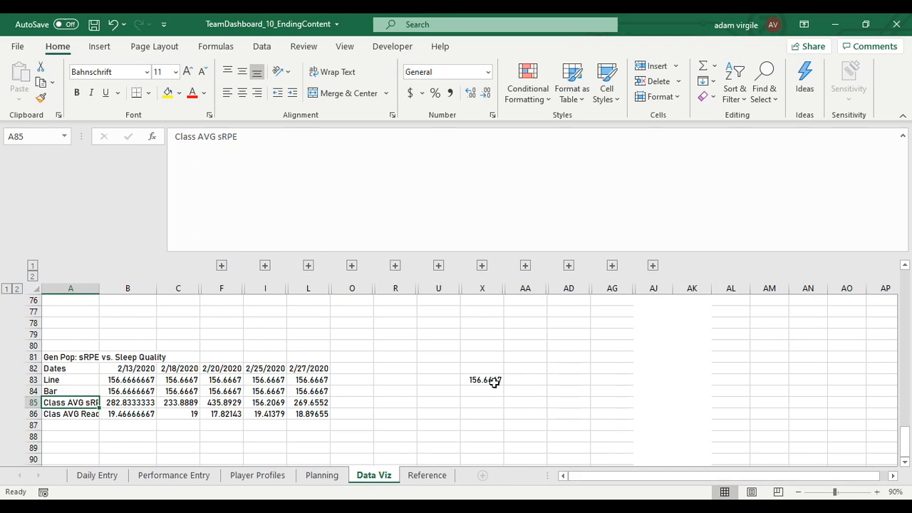
left_click(128, 380)
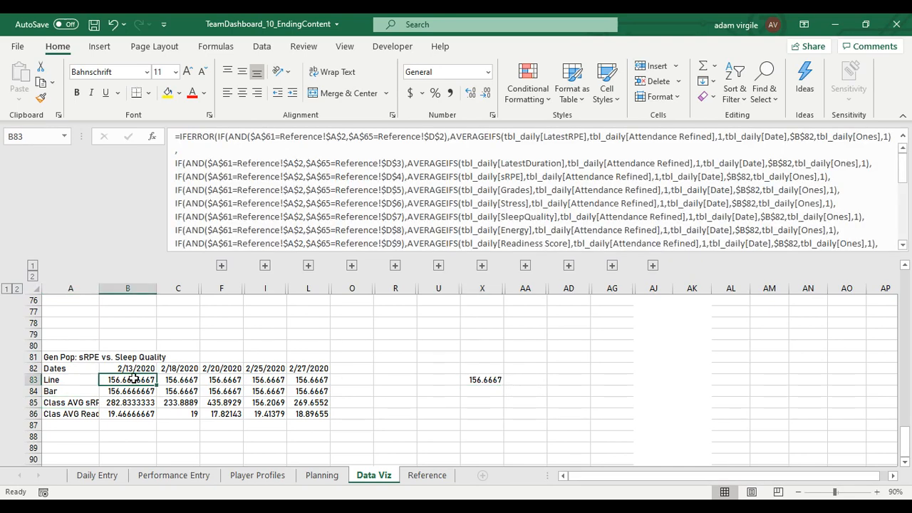
left_click_drag(127, 379, 308, 391)
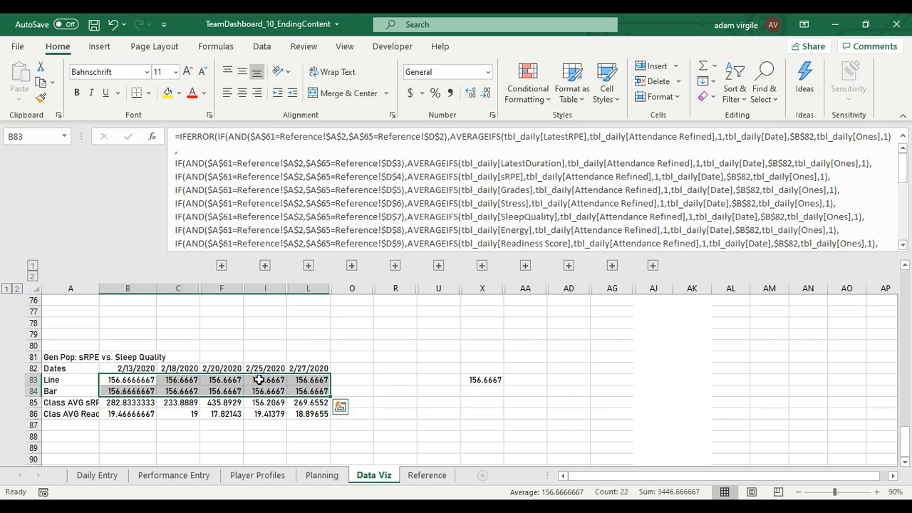
left_click(178, 368)
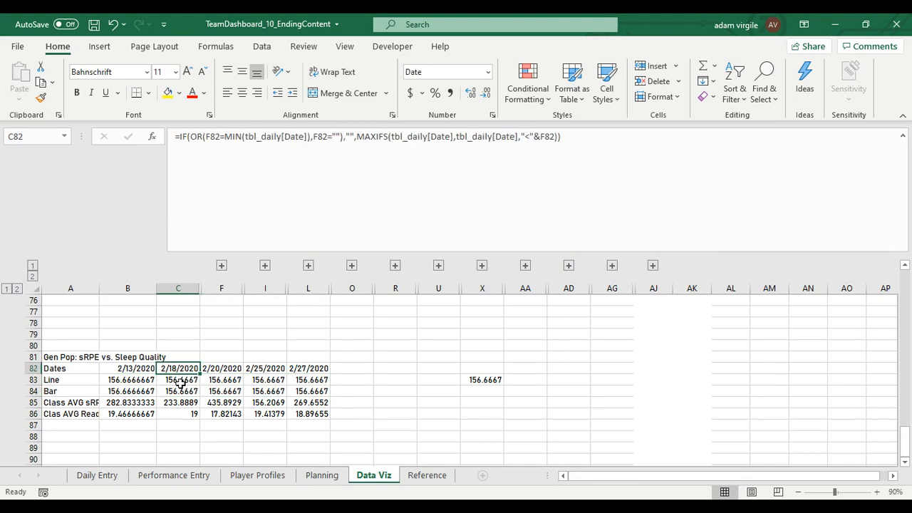
left_click(128, 379)
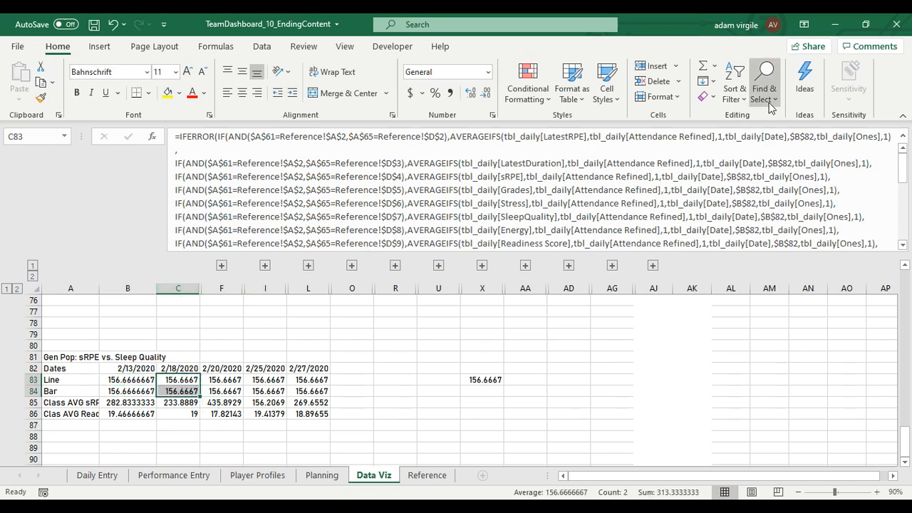
Step: Replace $B$82 with $C$82 in column C's Line and Bar formulas
left_click(764, 78)
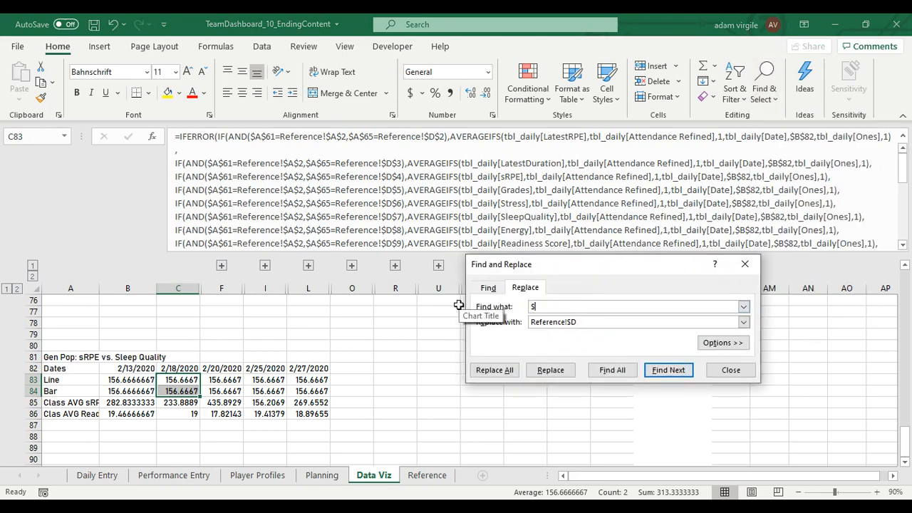
type("$B$82")
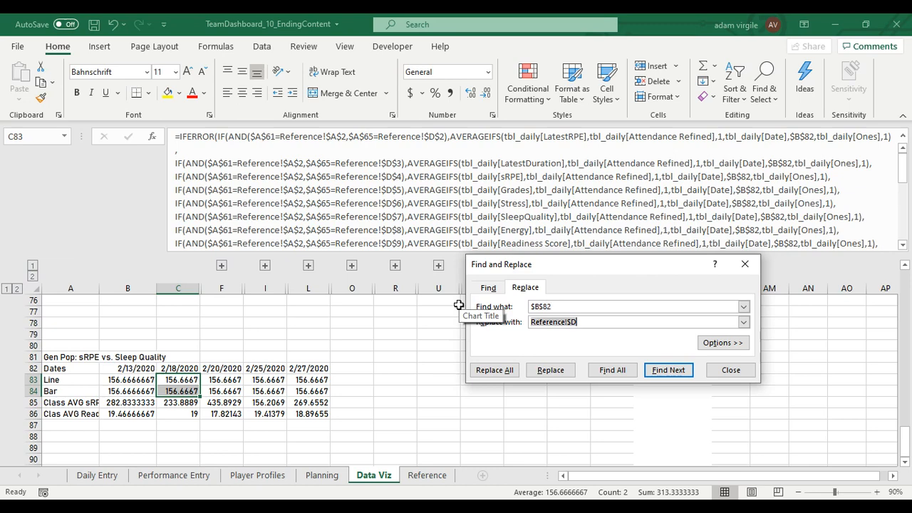
type("$C$")
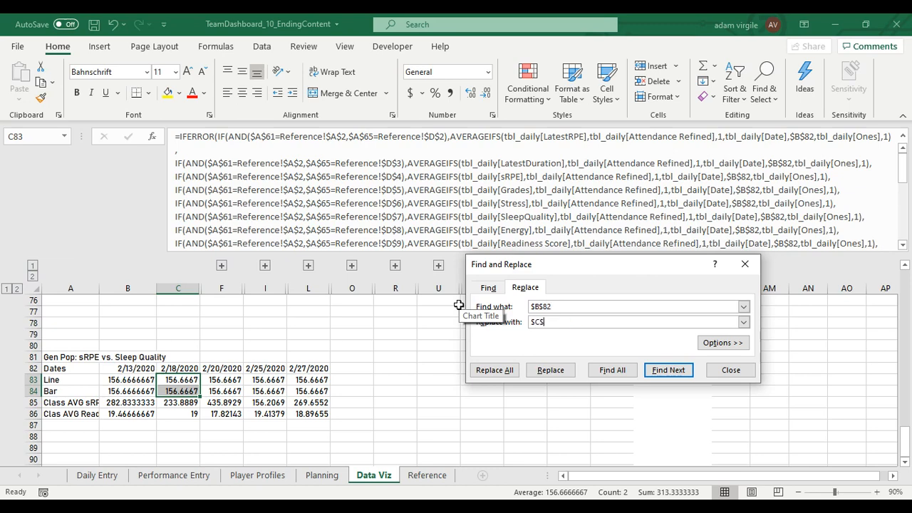
type("82")
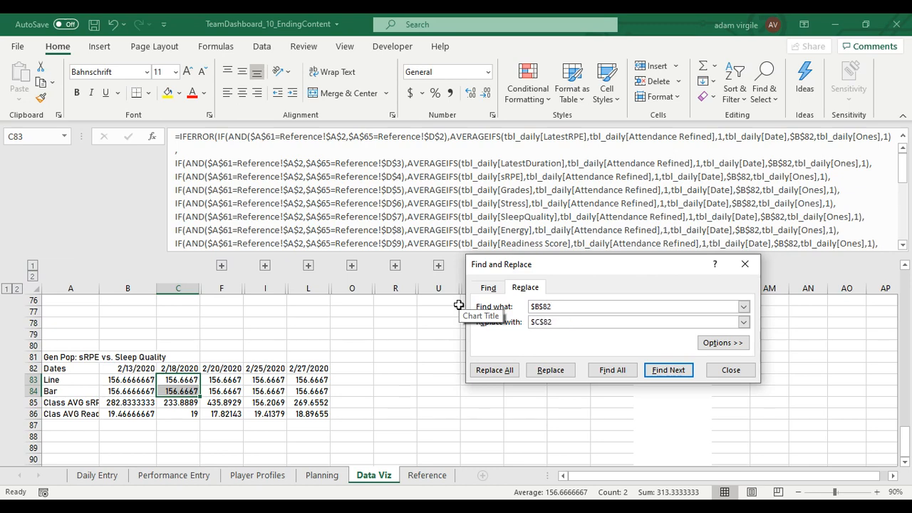
left_click(494, 370)
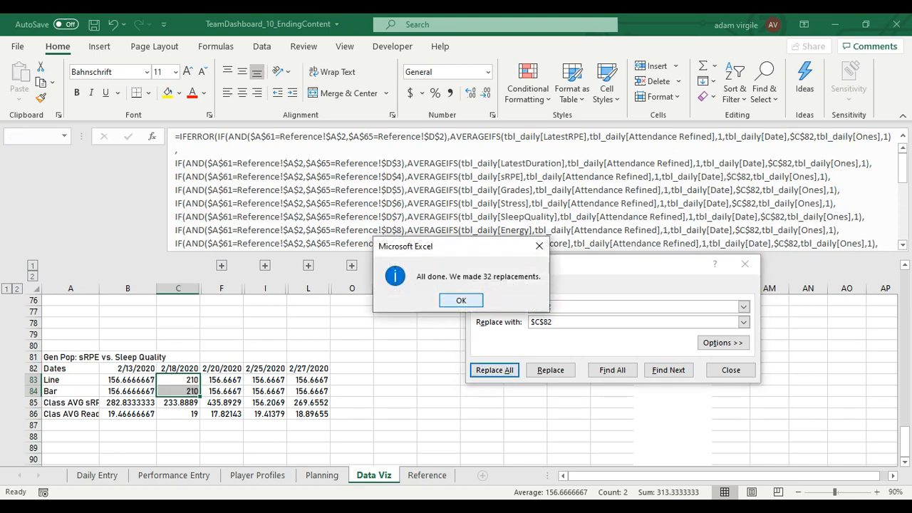
left_click(460, 299)
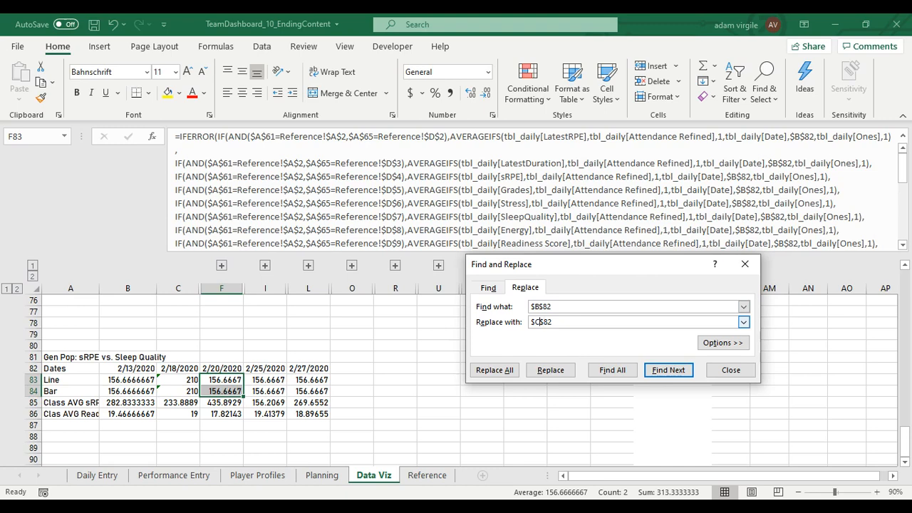
Step: Repoint columns F, I and L formulas to $F$82, $I$82 and $L$82
left_click(494, 370)
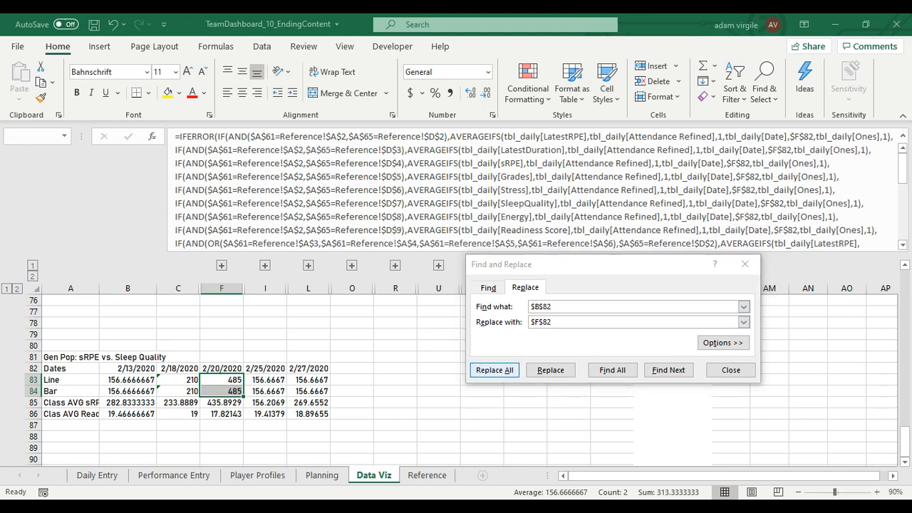
left_click(494, 370)
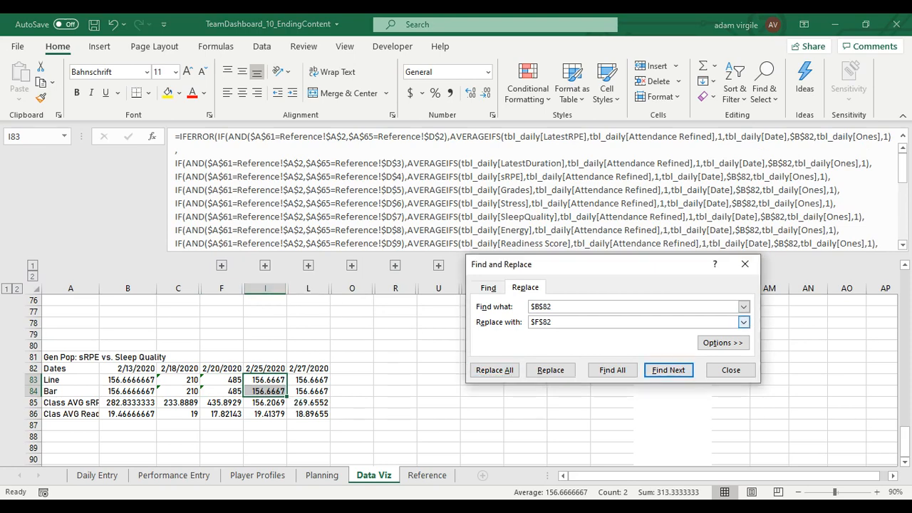
left_click(494, 370)
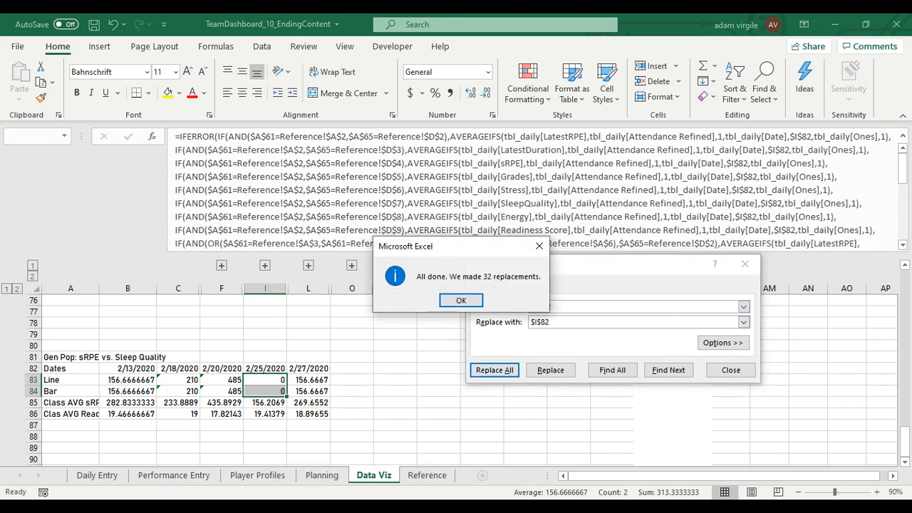
left_click(461, 299)
type("L")
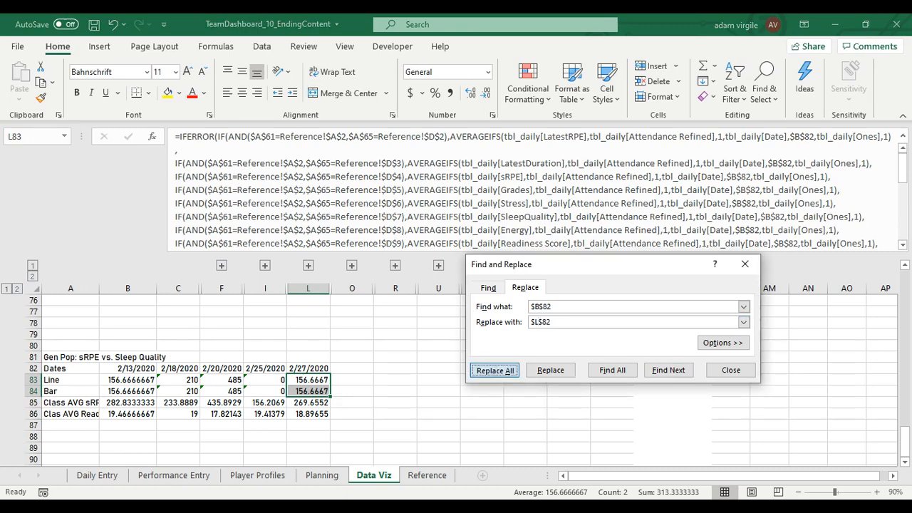
left_click(495, 370)
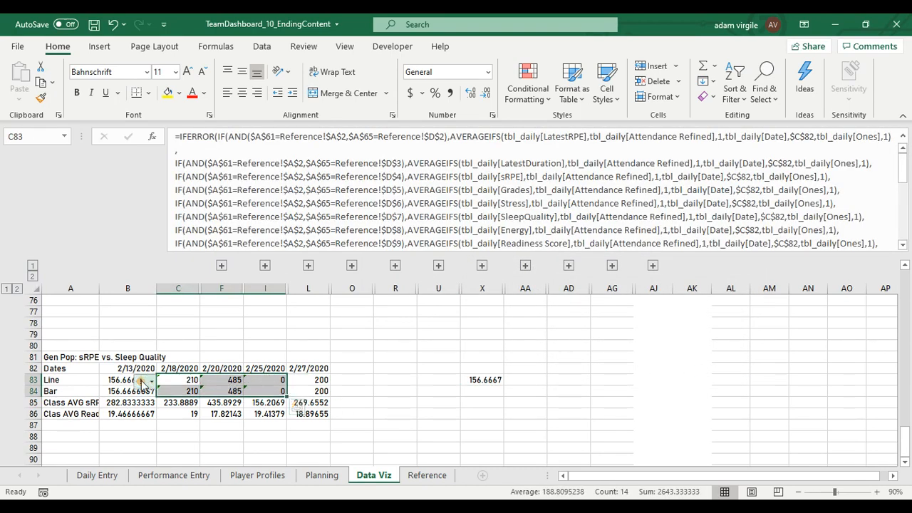
Step: Set the A65 line metric to Duration and the A69 bar metric to RPE
left_click(148, 380)
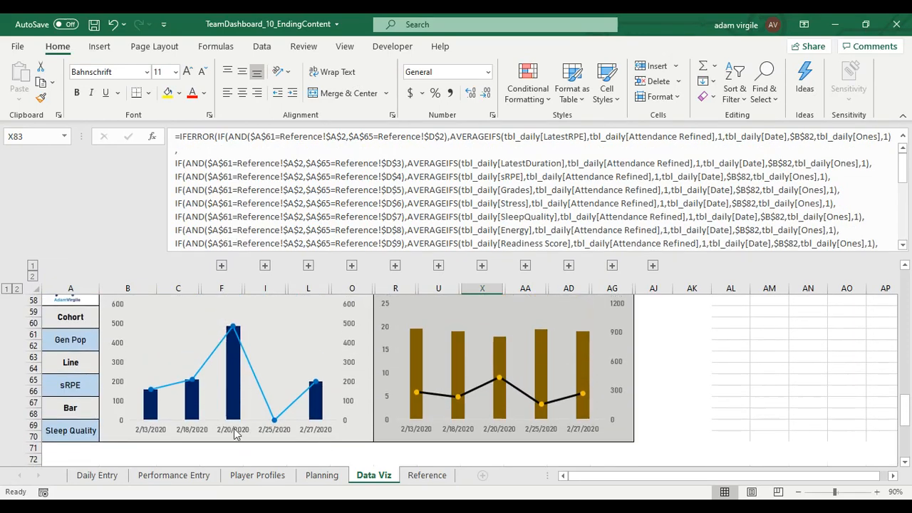
mouse_move(91, 426)
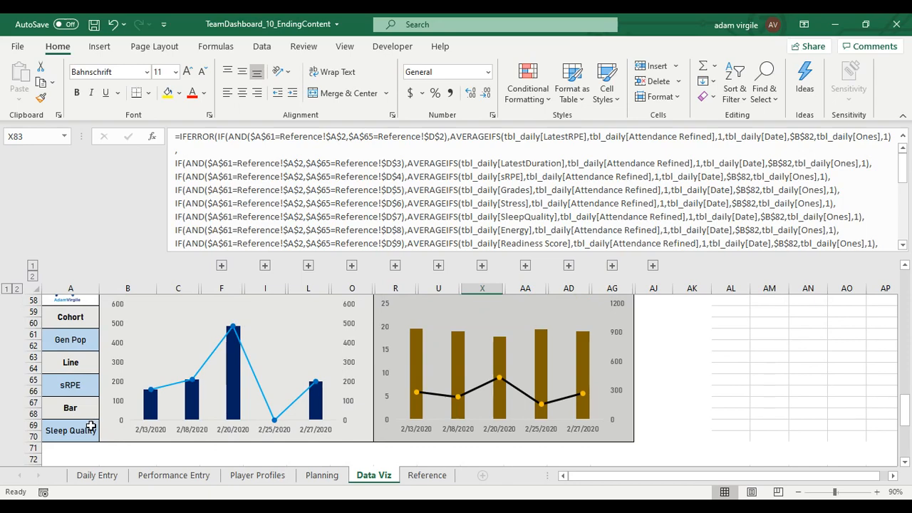
left_click(70, 385)
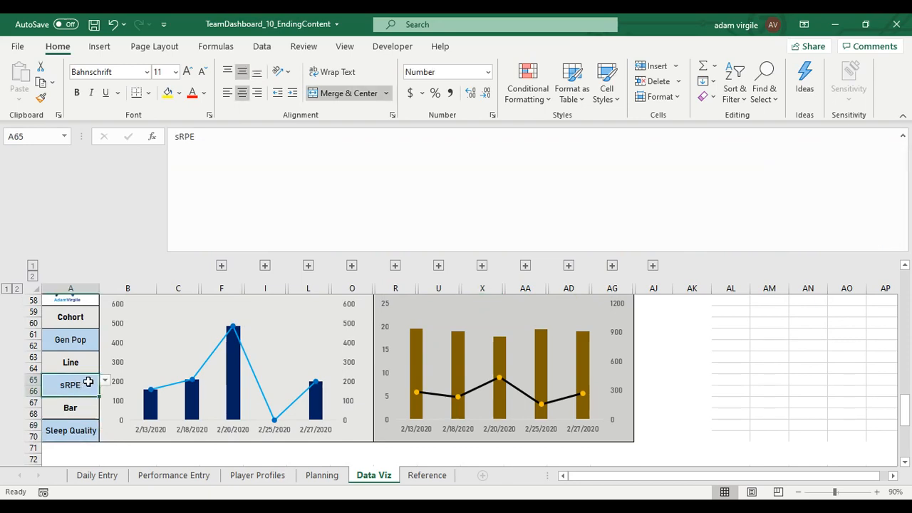
left_click(105, 380)
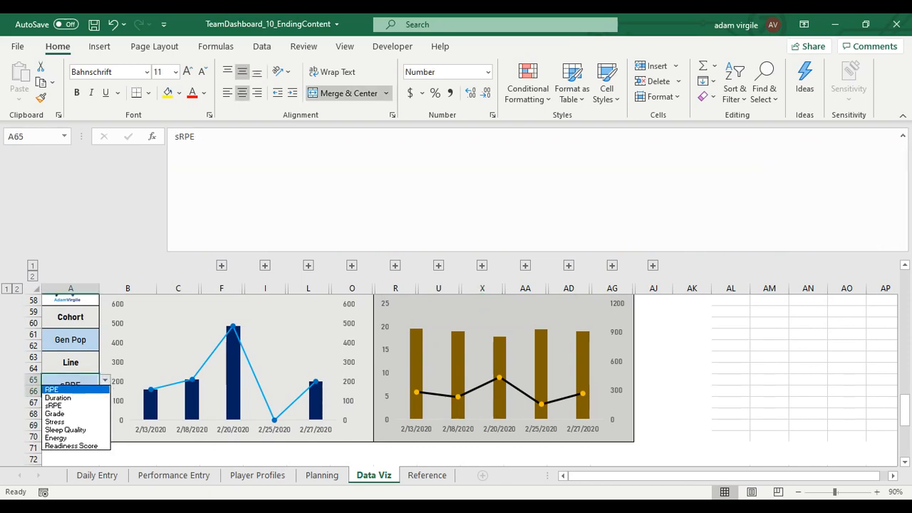
left_click(58, 398)
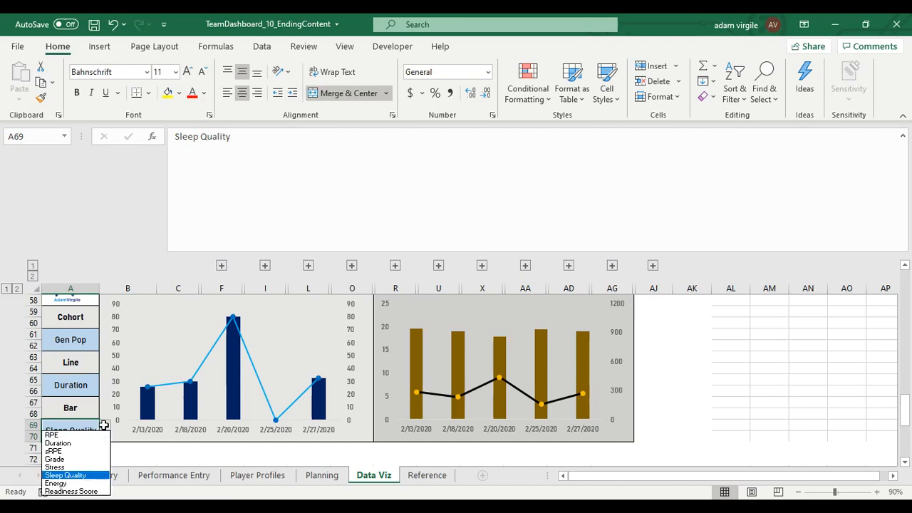
left_click(52, 435)
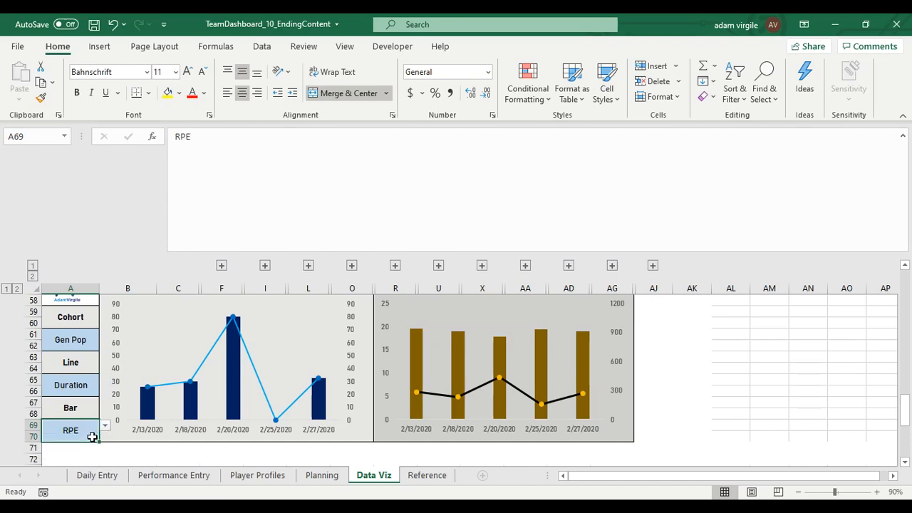
mouse_move(173, 421)
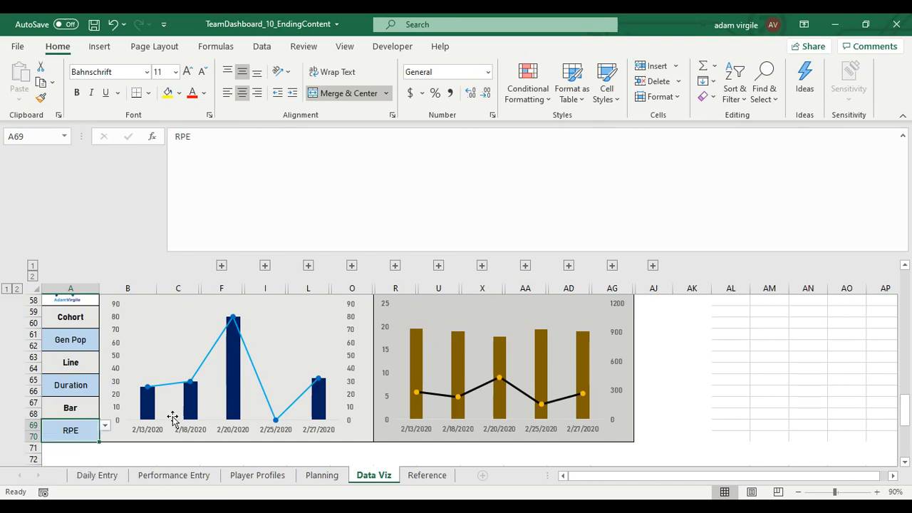
Step: Select the Bar formula row B84:L84 and start Find and Replace
scroll("down", 3)
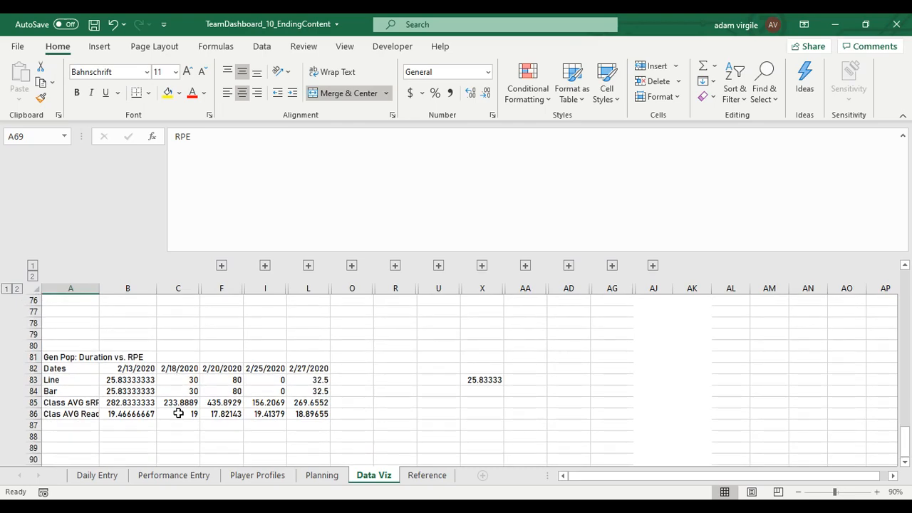
left_click(127, 391)
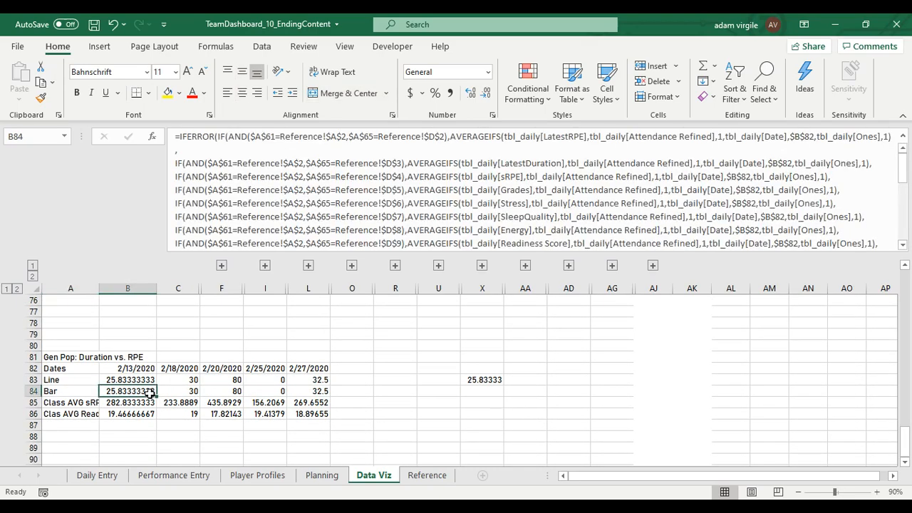
scroll("down", 3)
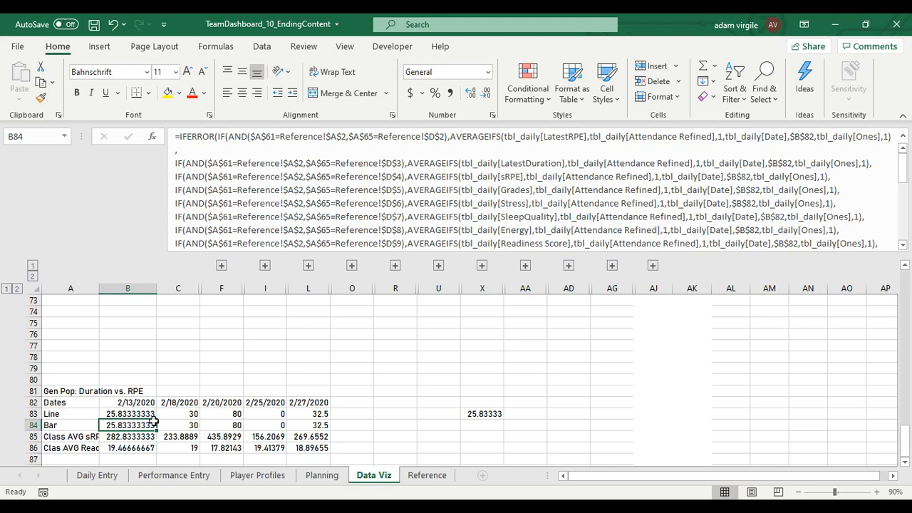
left_click_drag(128, 424, 308, 425)
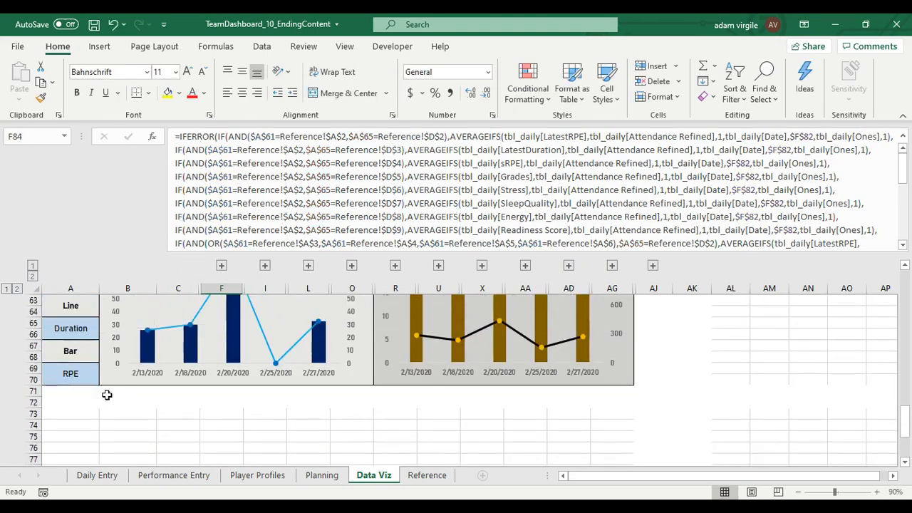
scroll("down", 3)
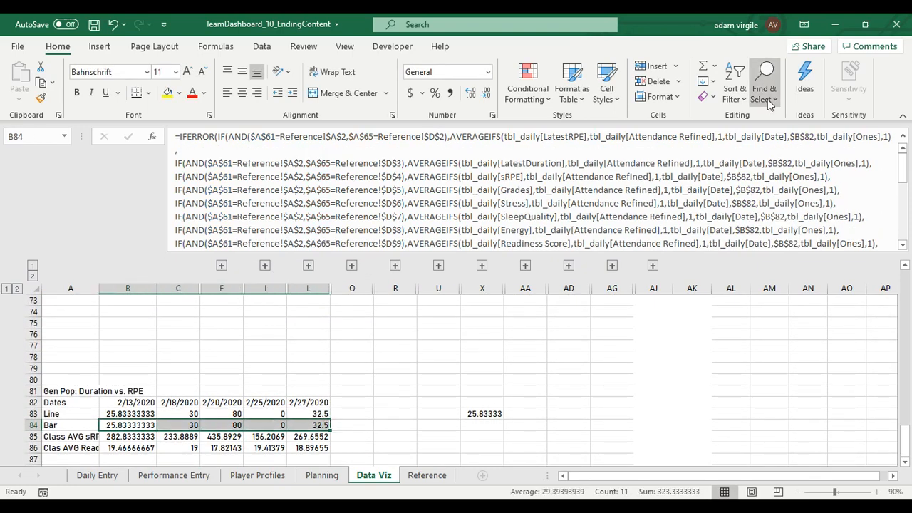
left_click(763, 81)
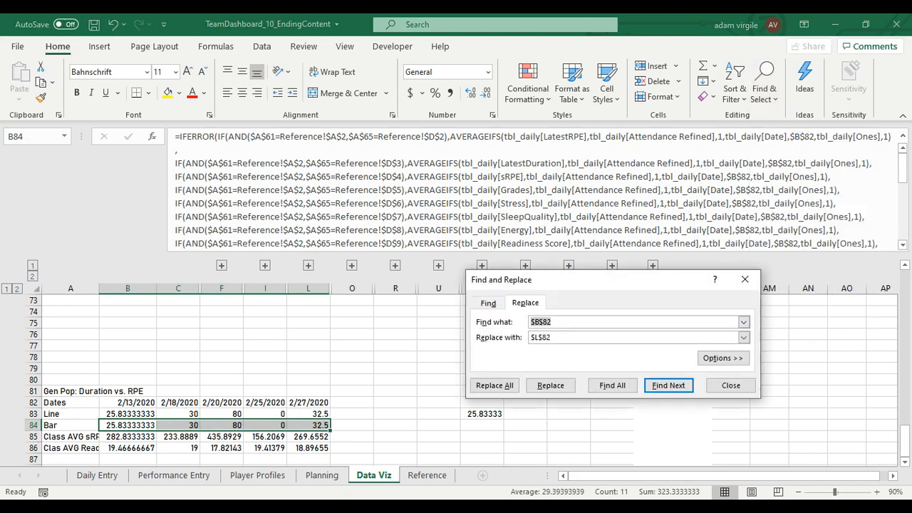
Step: Replace $A$65 with $A$69 in all Bar formulas, then close the dialog
type("$A$69")
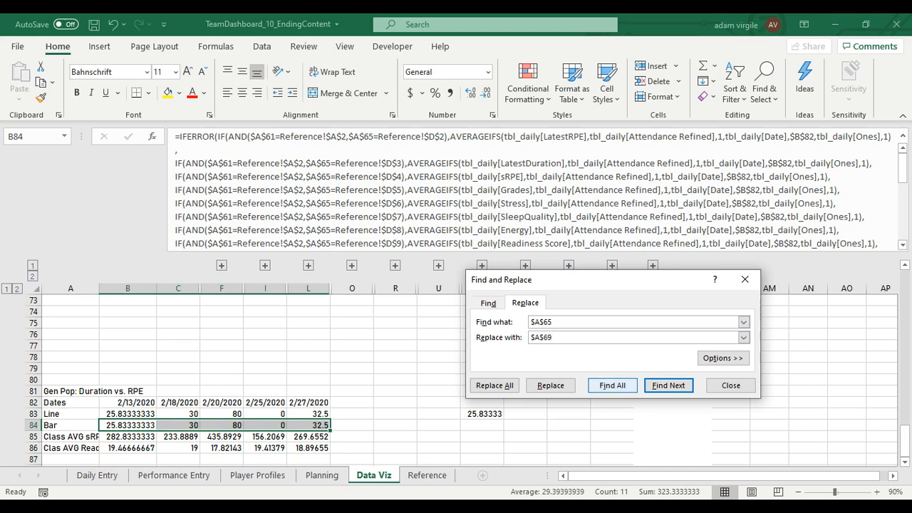
left_click(493, 385)
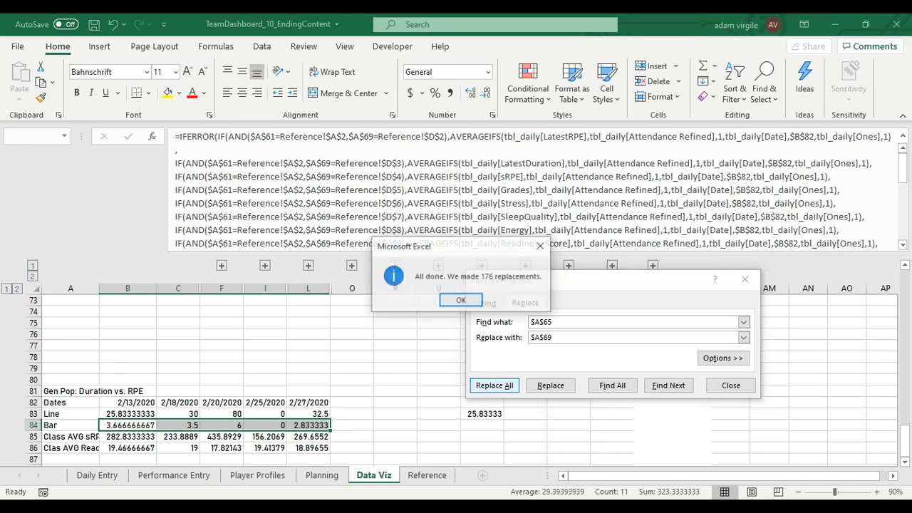
left_click(460, 299)
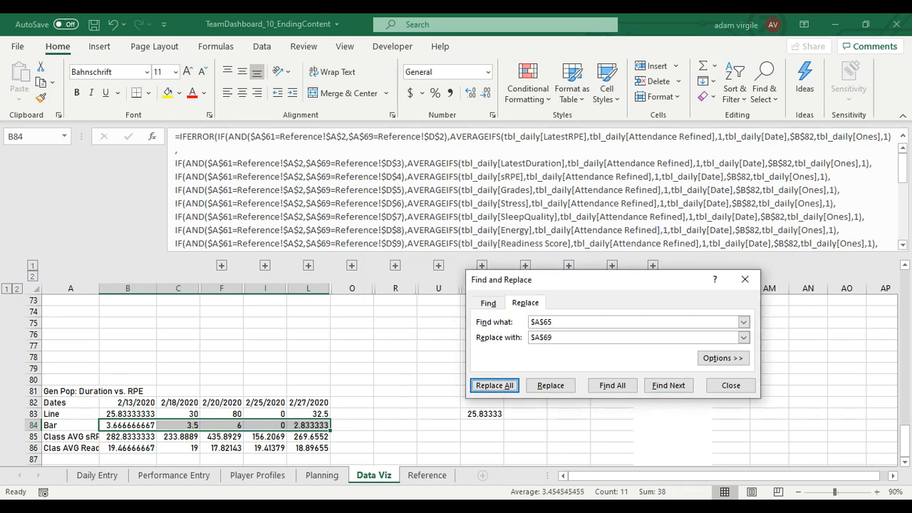
left_click(495, 384)
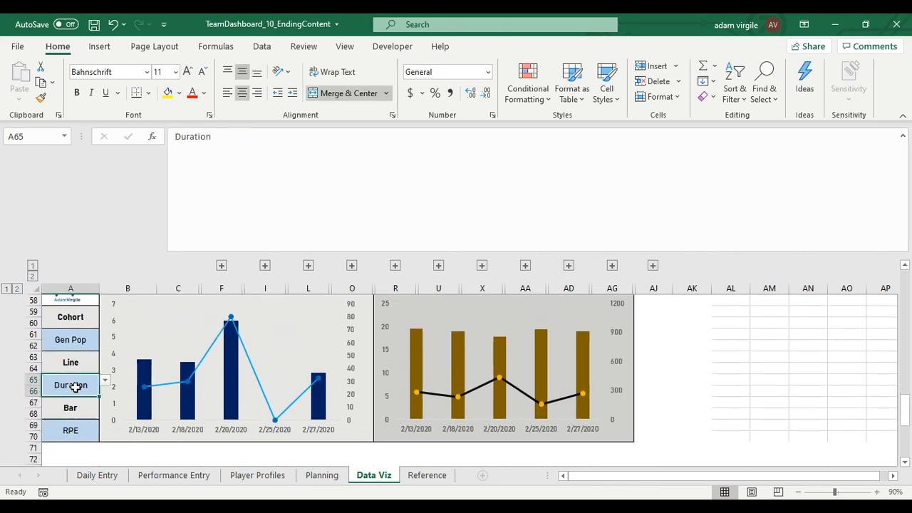
Step: Set the line metric to RPE and the bar metric in A69 to sRPE
left_click(105, 385)
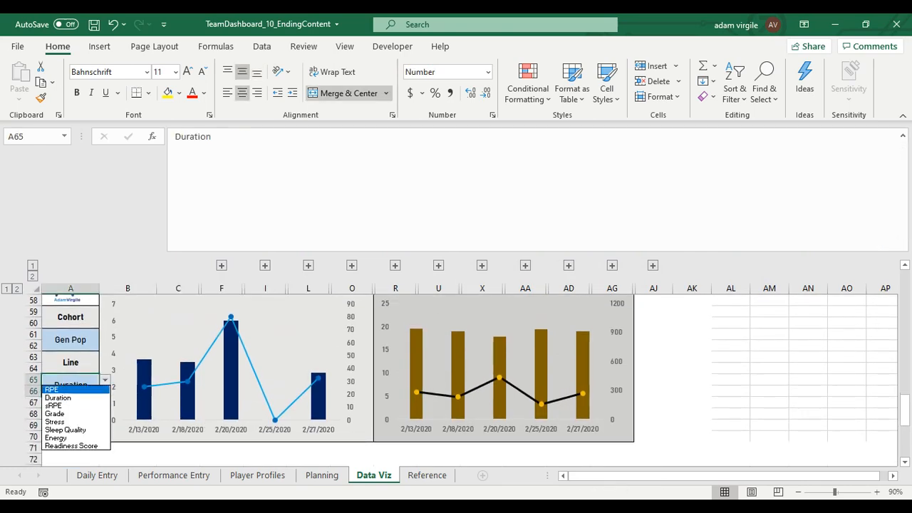
left_click(52, 390)
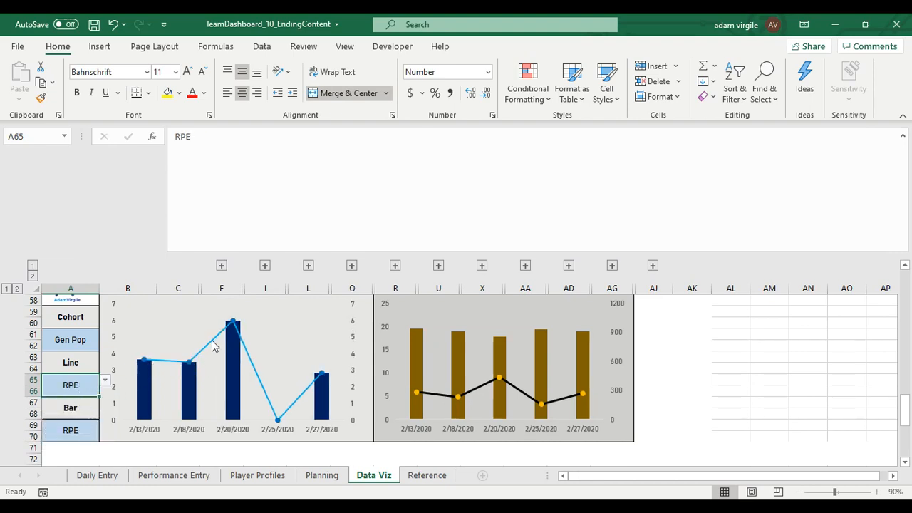
left_click(70, 429)
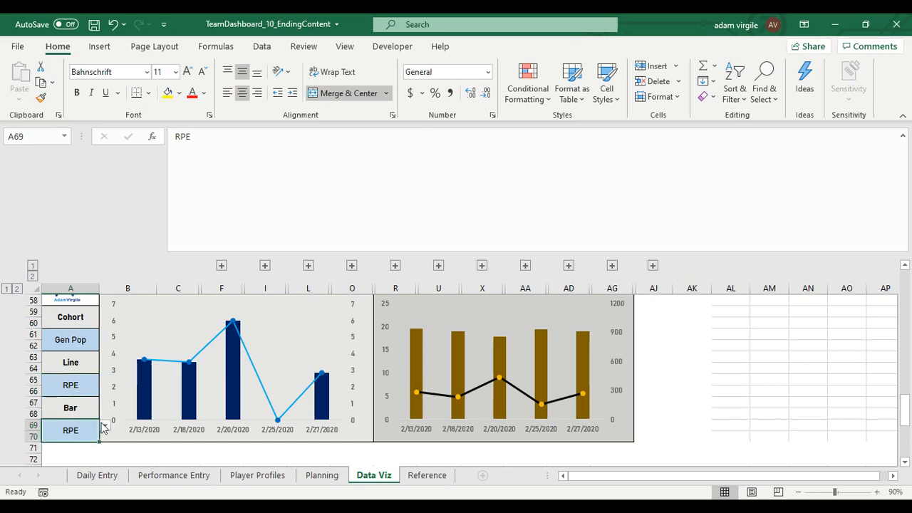
left_click(104, 426)
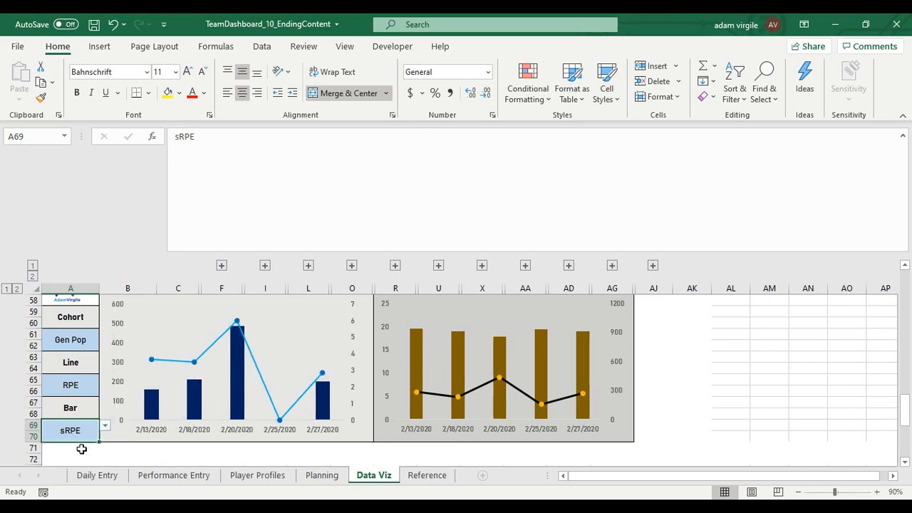
mouse_move(163, 412)
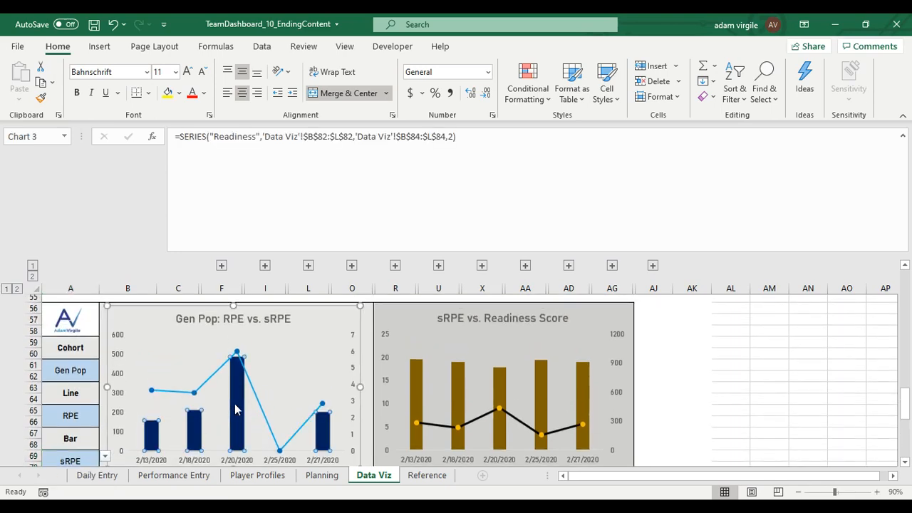
Step: Inspect the SERIES formulas of the chart's bar and line series
left_click(235, 399)
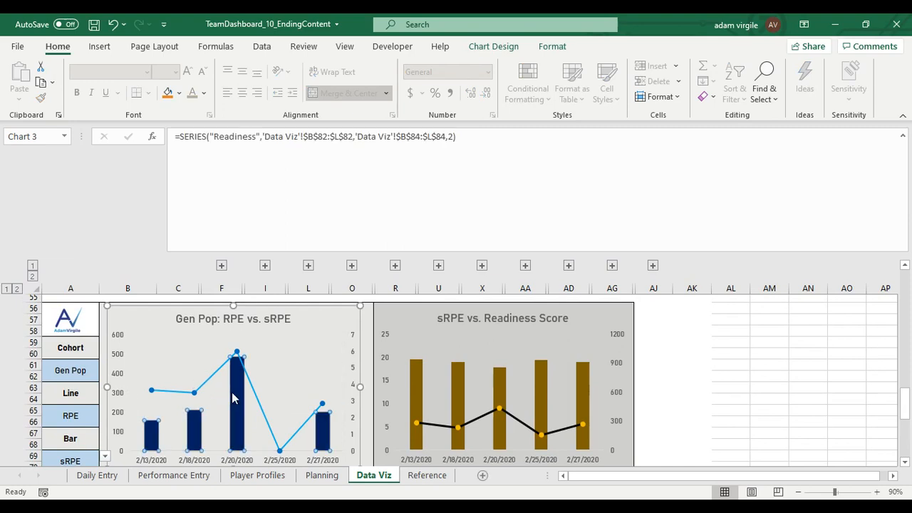
mouse_move(196, 434)
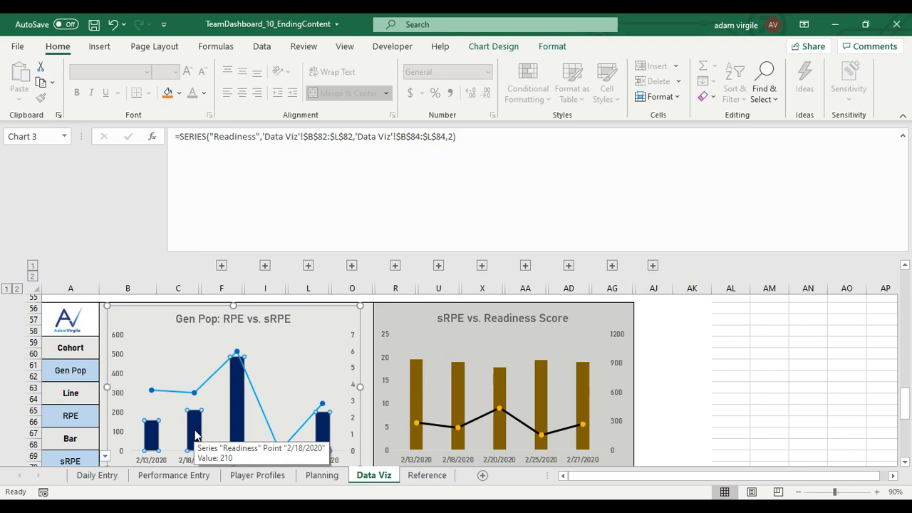
mouse_move(123, 361)
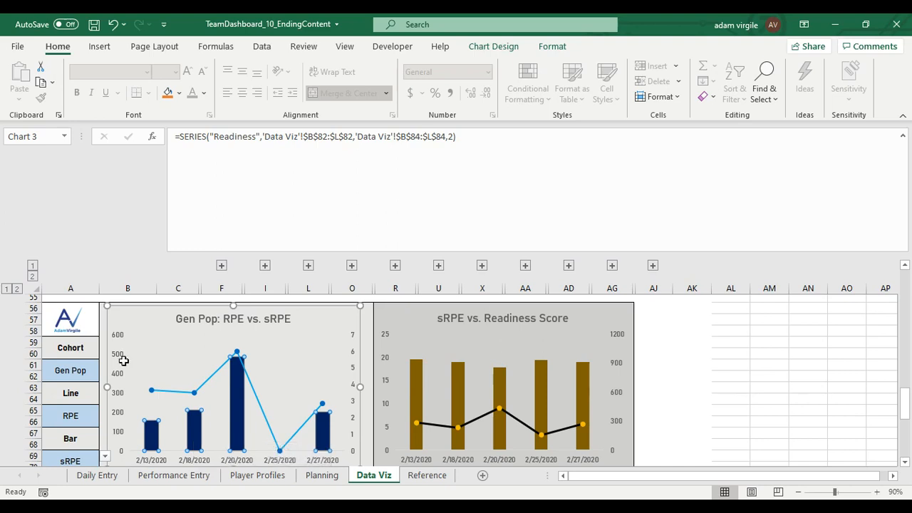
left_click(193, 392)
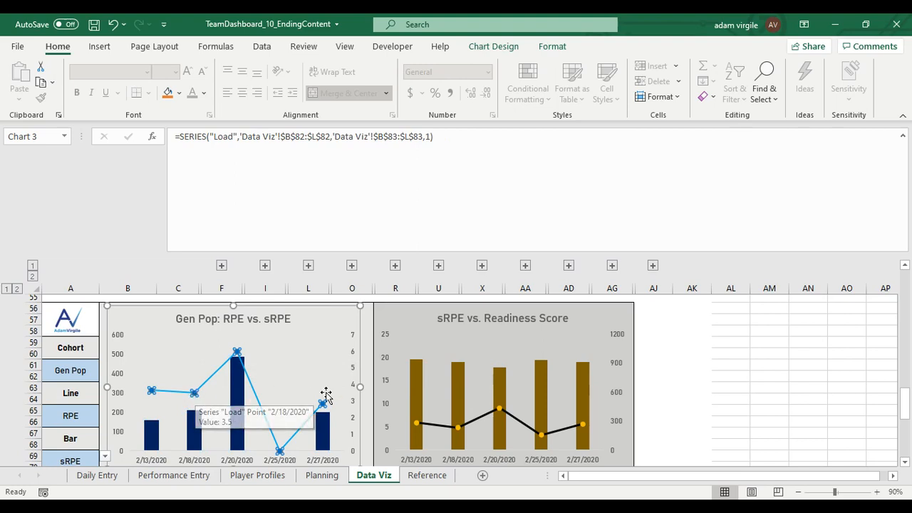
scroll("down", 3)
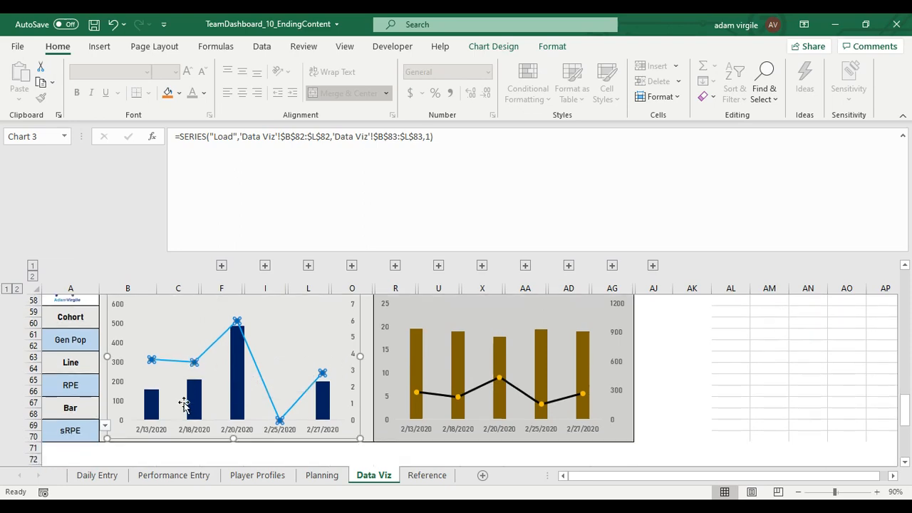
Step: Set the line metric to Sleep Quality and the bars to Energy, checking rows 83–84
left_click(104, 345)
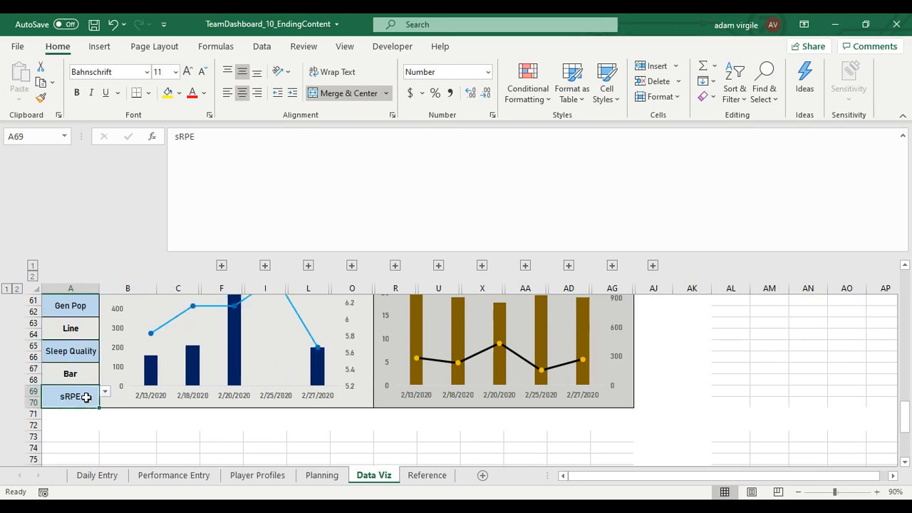
left_click(104, 391)
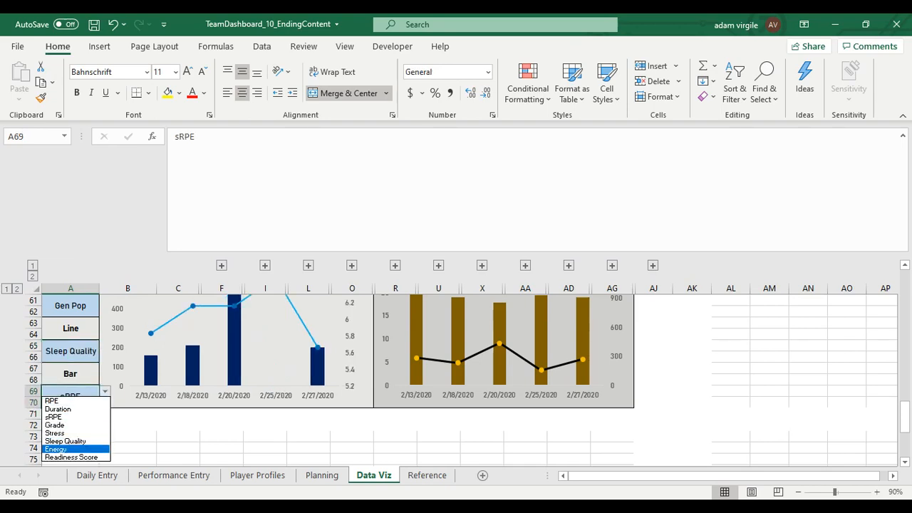
left_click(55, 449)
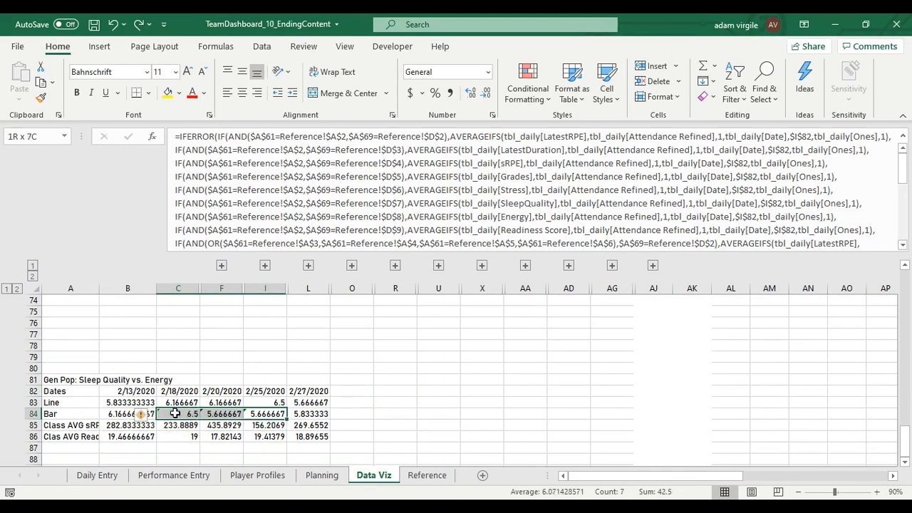
left_click(142, 414)
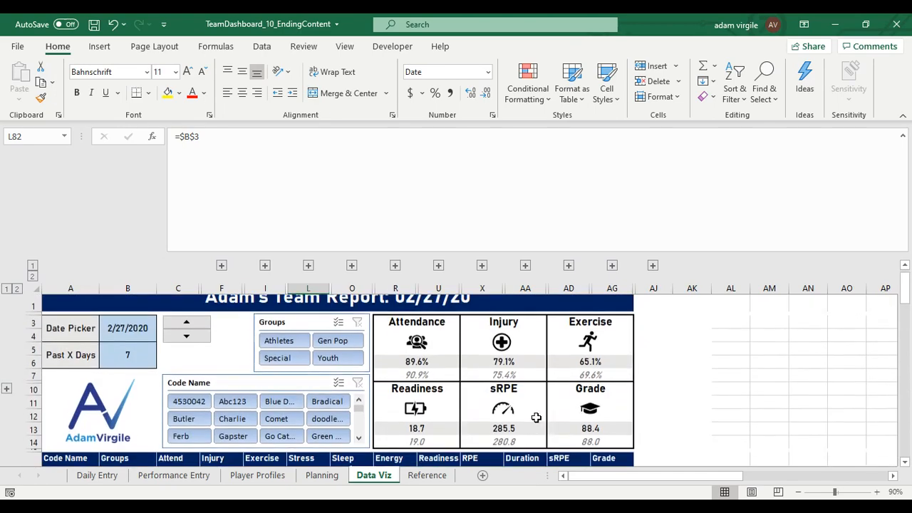
Step: Return to the top of the sheet and start the selection at the report title
scroll("down", 3)
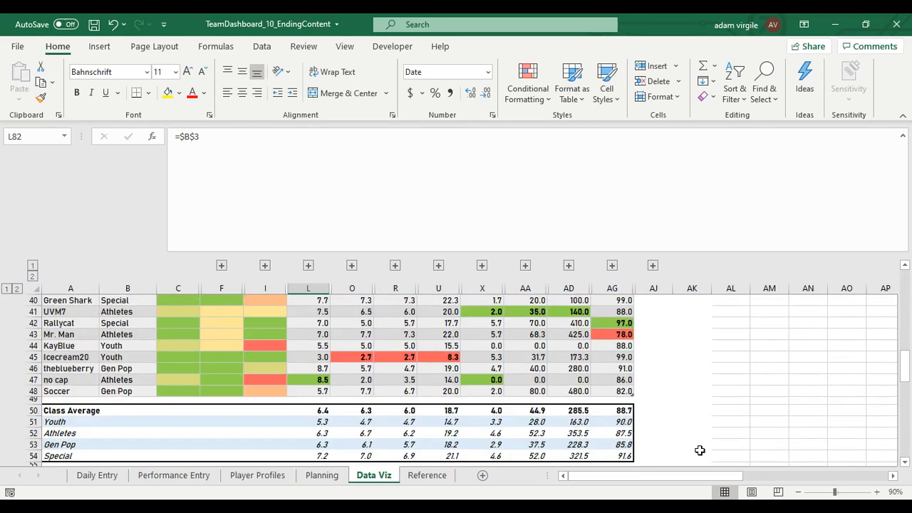
scroll("down", 3)
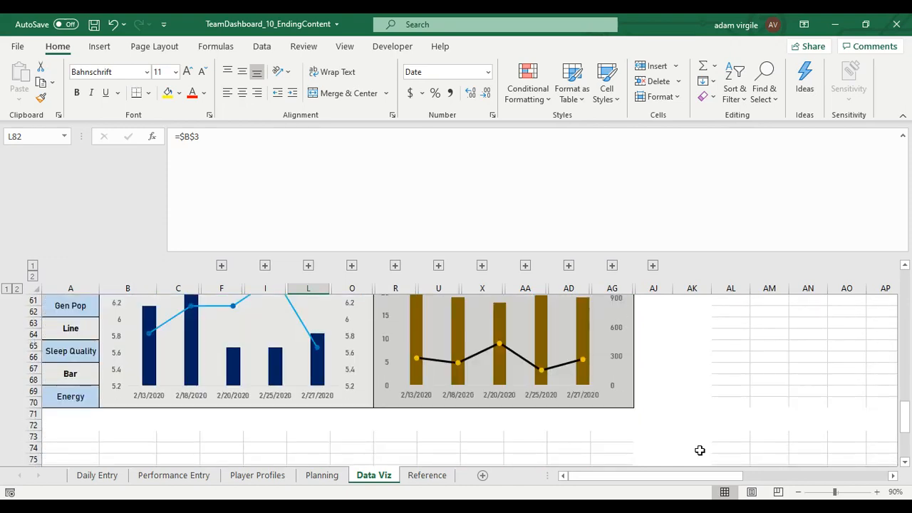
scroll("up", 3)
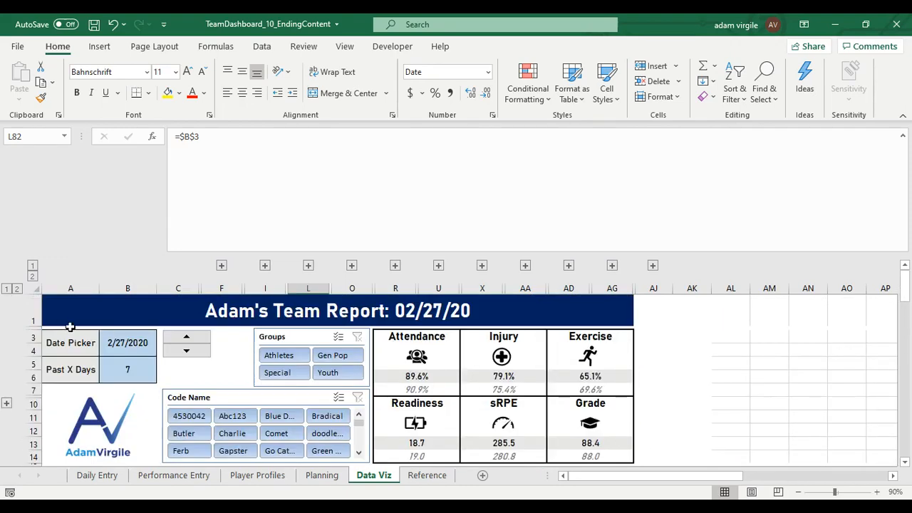
left_click(338, 311)
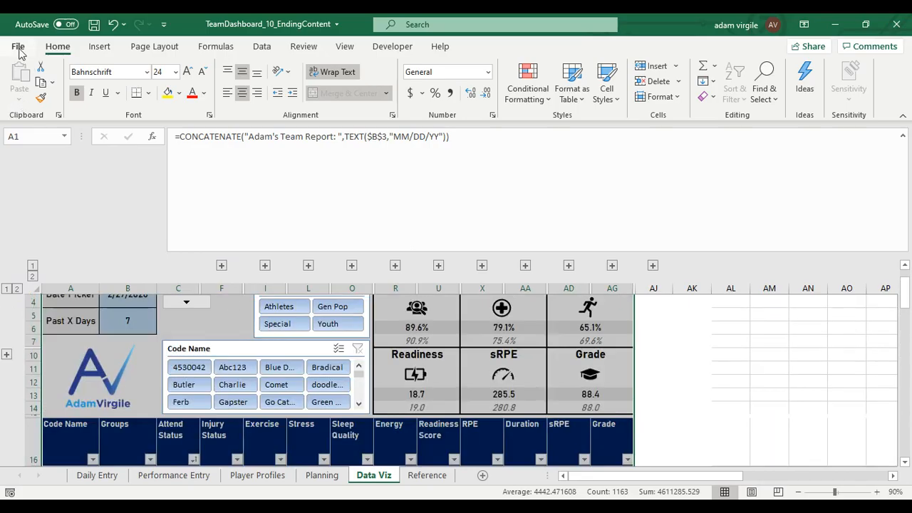
left_click(18, 46)
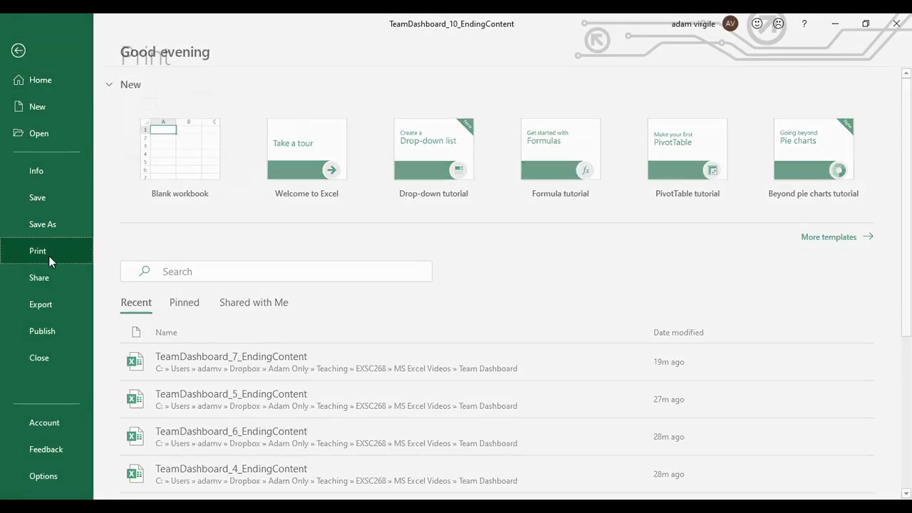
left_click(38, 251)
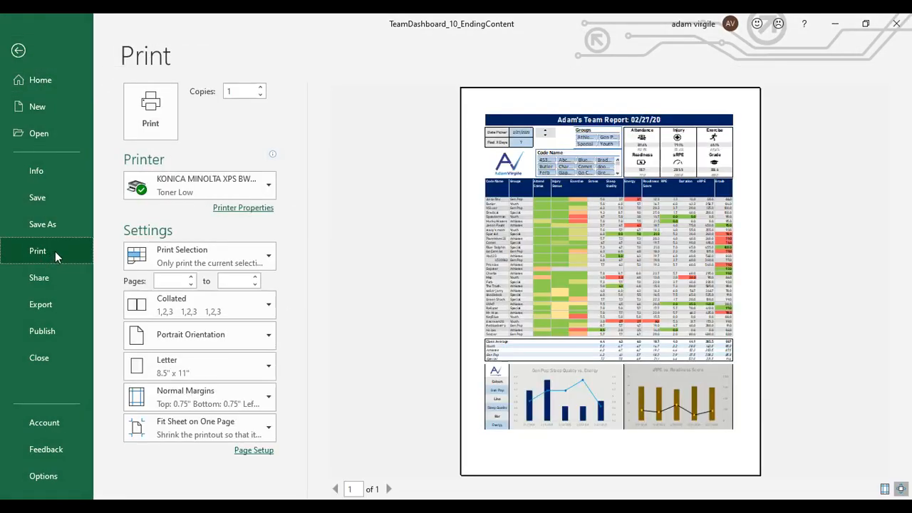
left_click(200, 256)
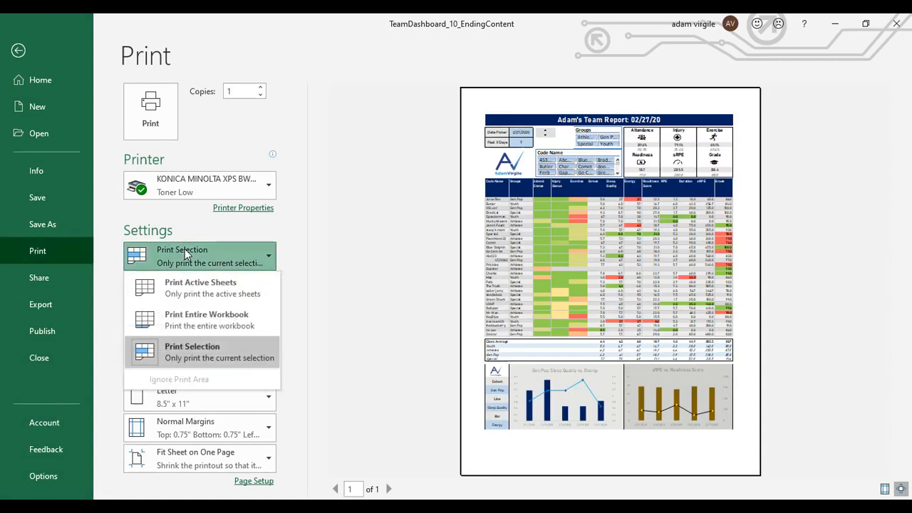
left_click(199, 458)
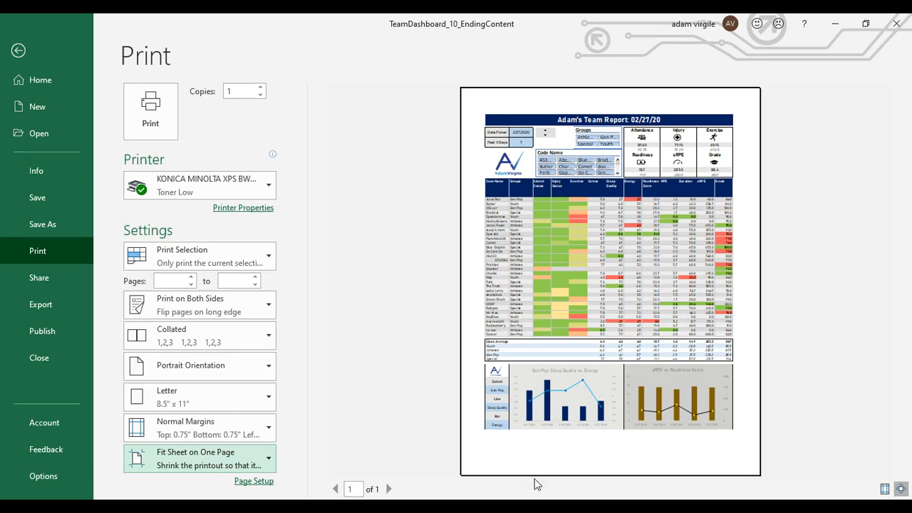
mouse_move(790, 188)
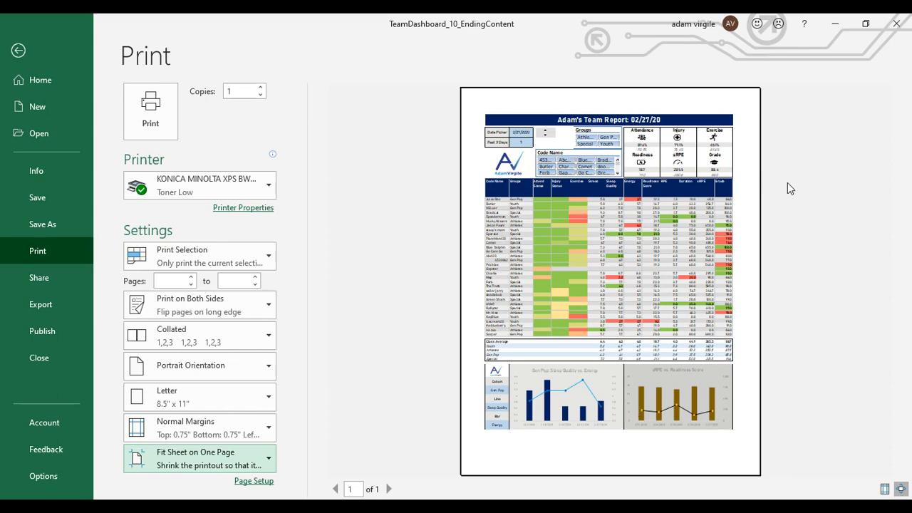
left_click(18, 50)
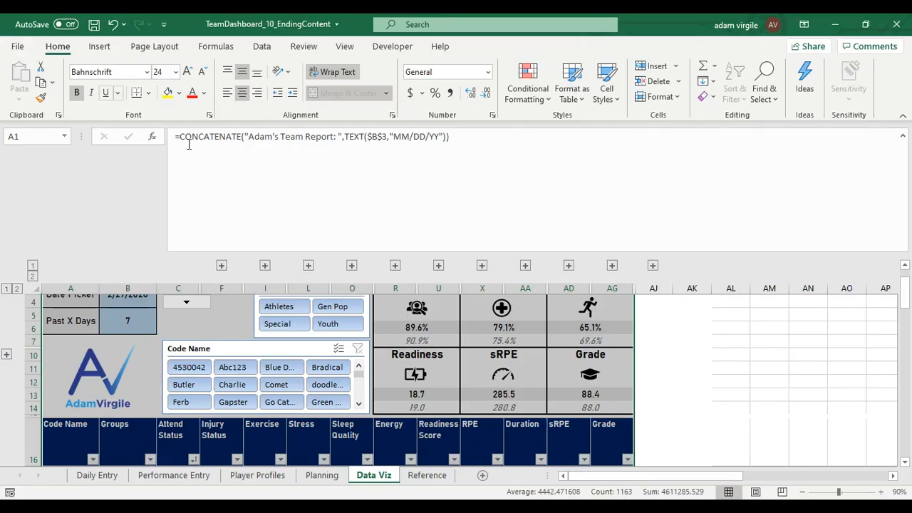
scroll("down", 3)
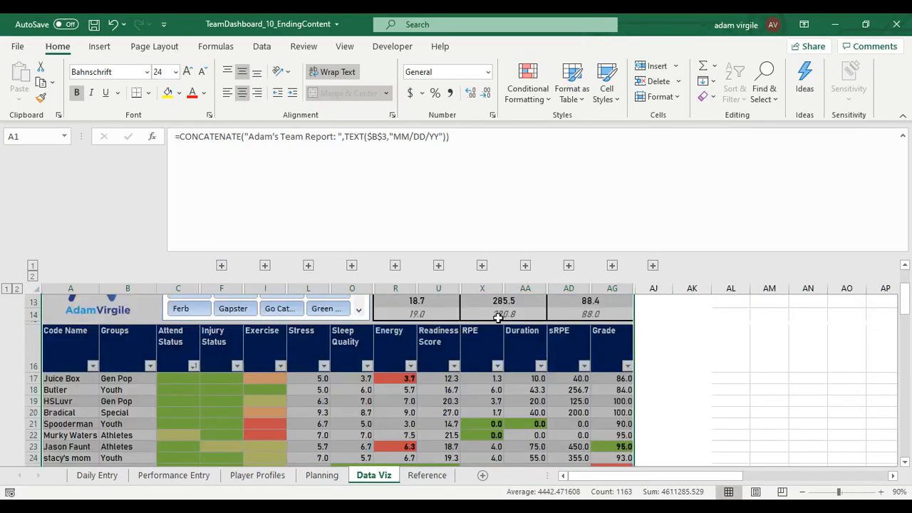
scroll("down", 3)
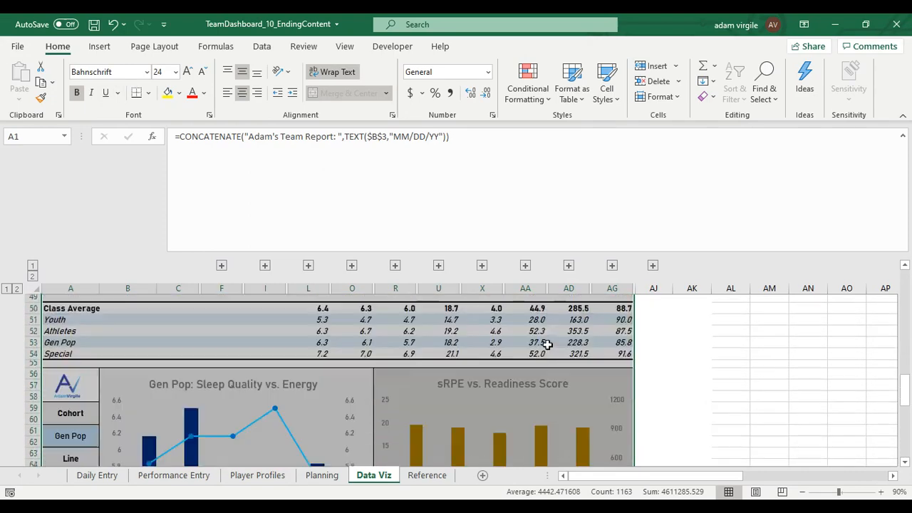
scroll("down", 3)
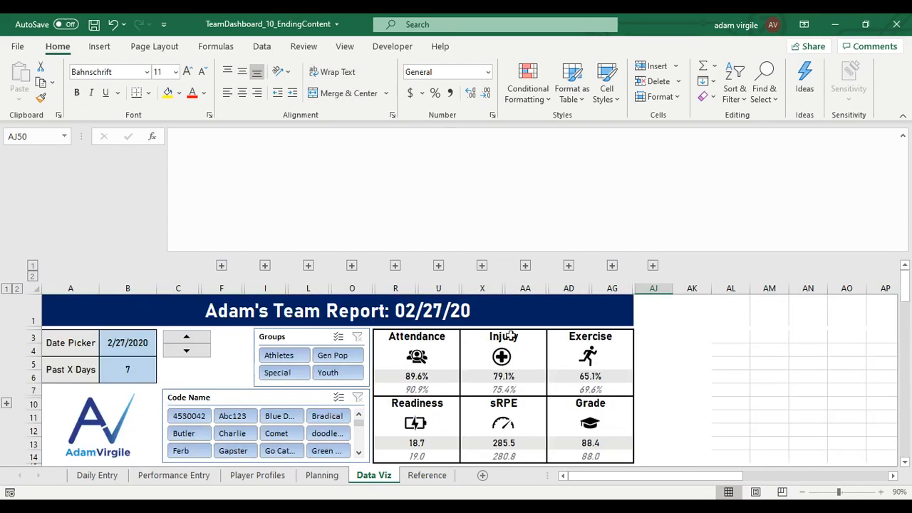
left_click(327, 433)
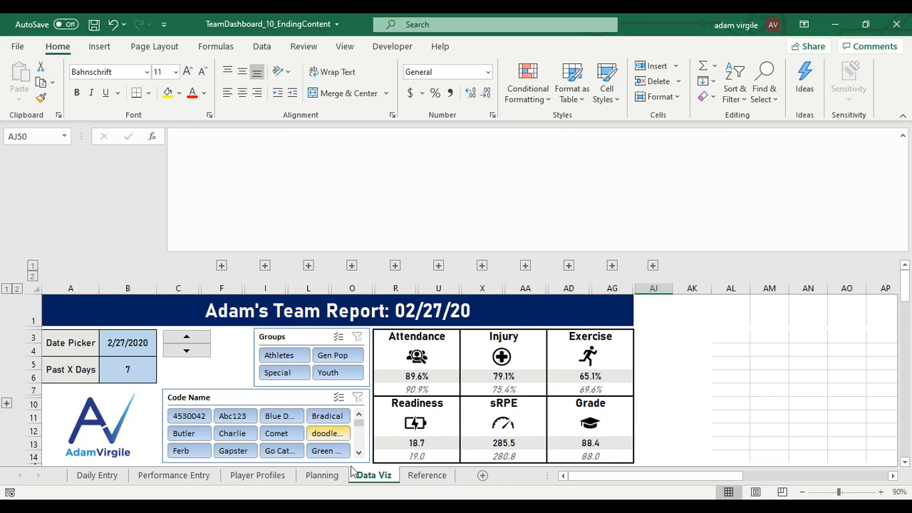